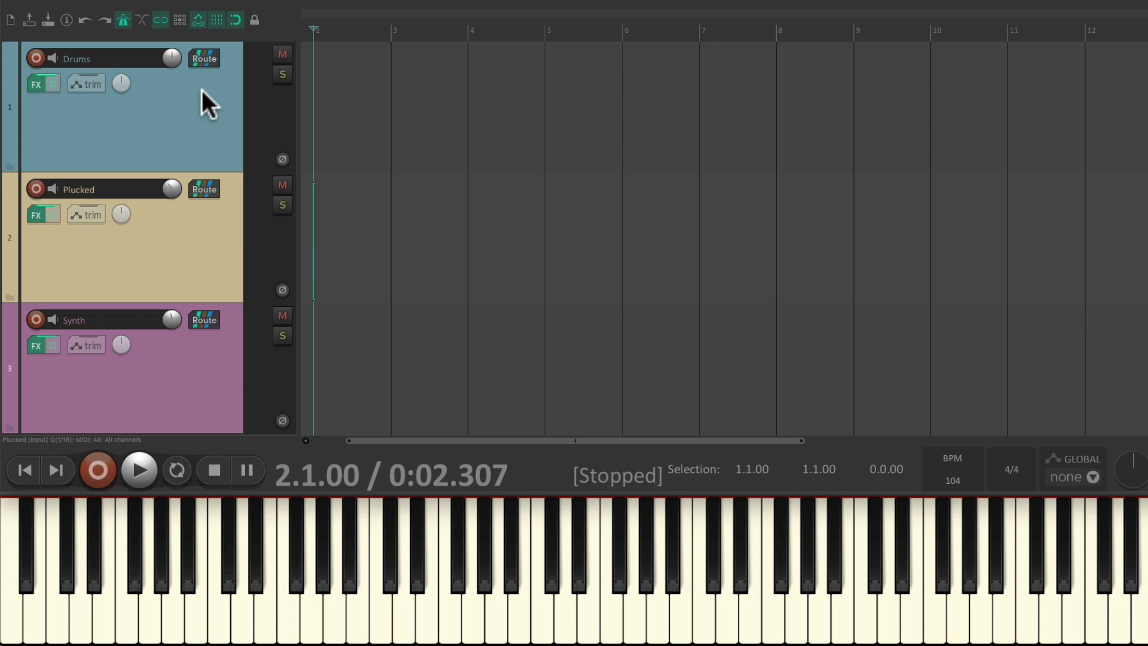
mouse_move(220, 373)
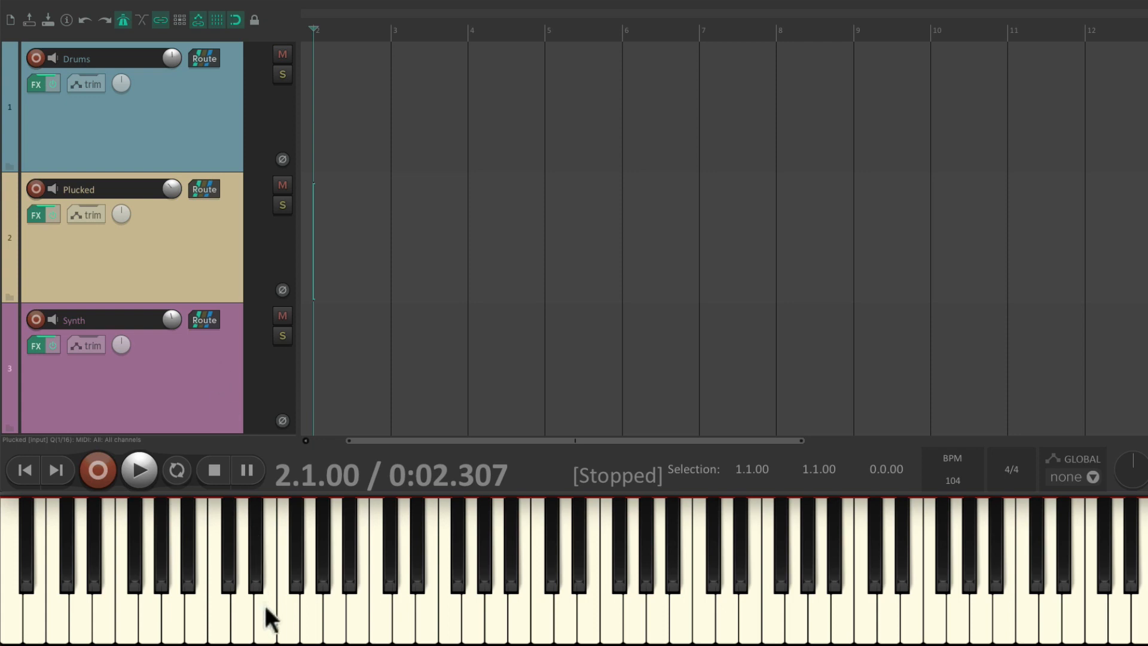
mouse_move(394, 617)
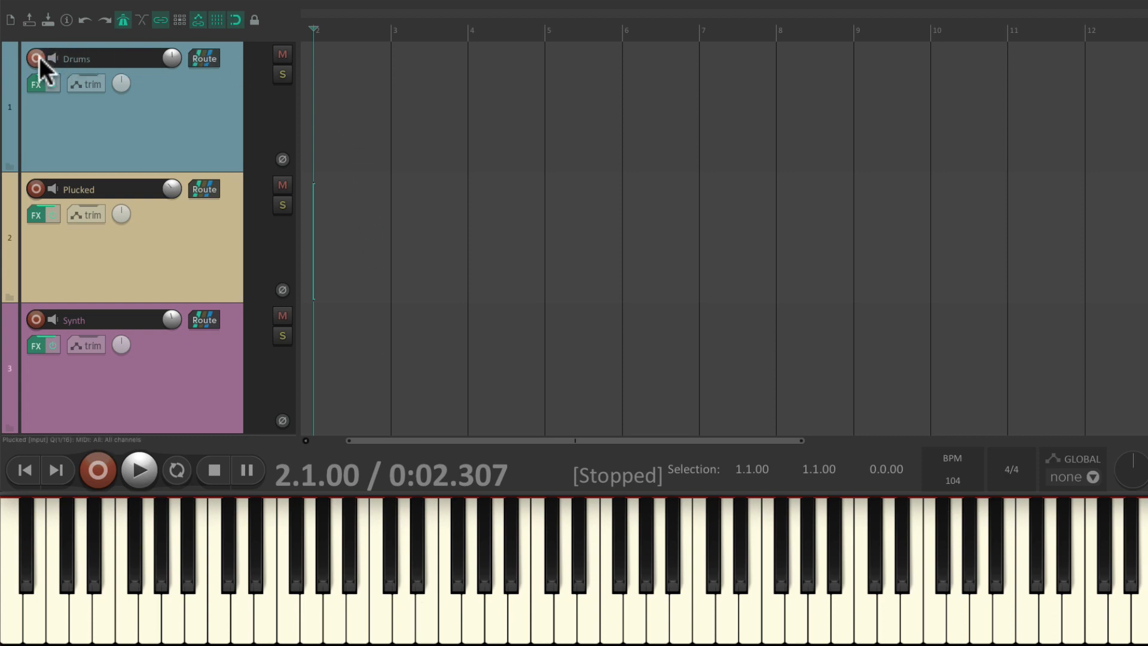
Arm the Drums track and record a drum MIDI take from about bar 2 to bar 8.
left_click(35, 58)
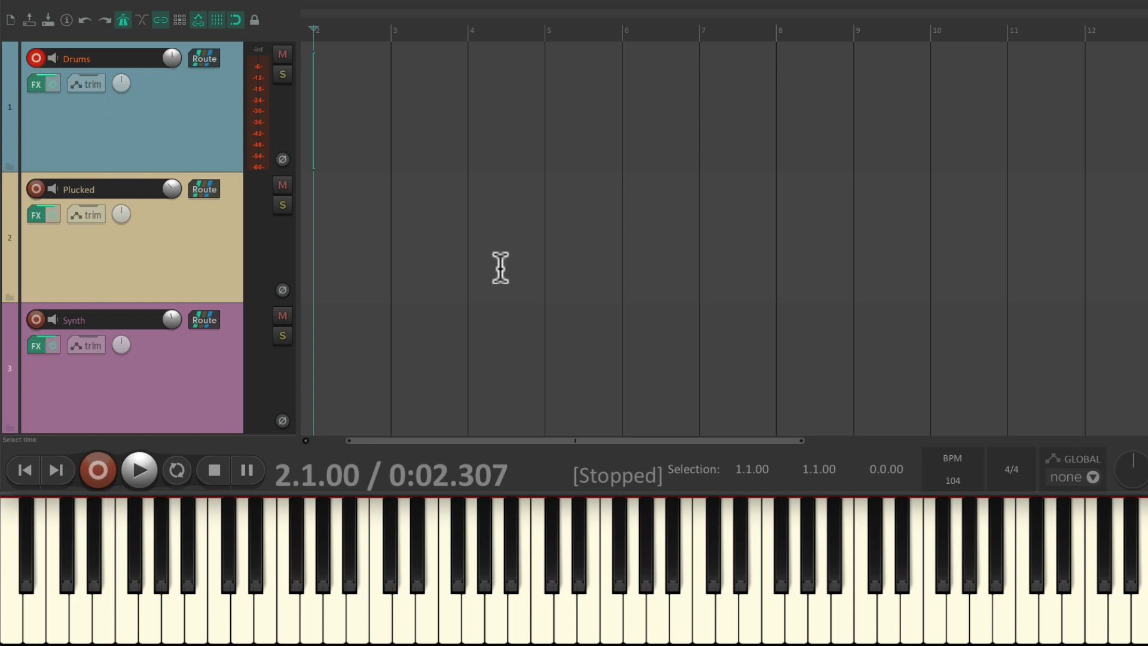
left_click(138, 470)
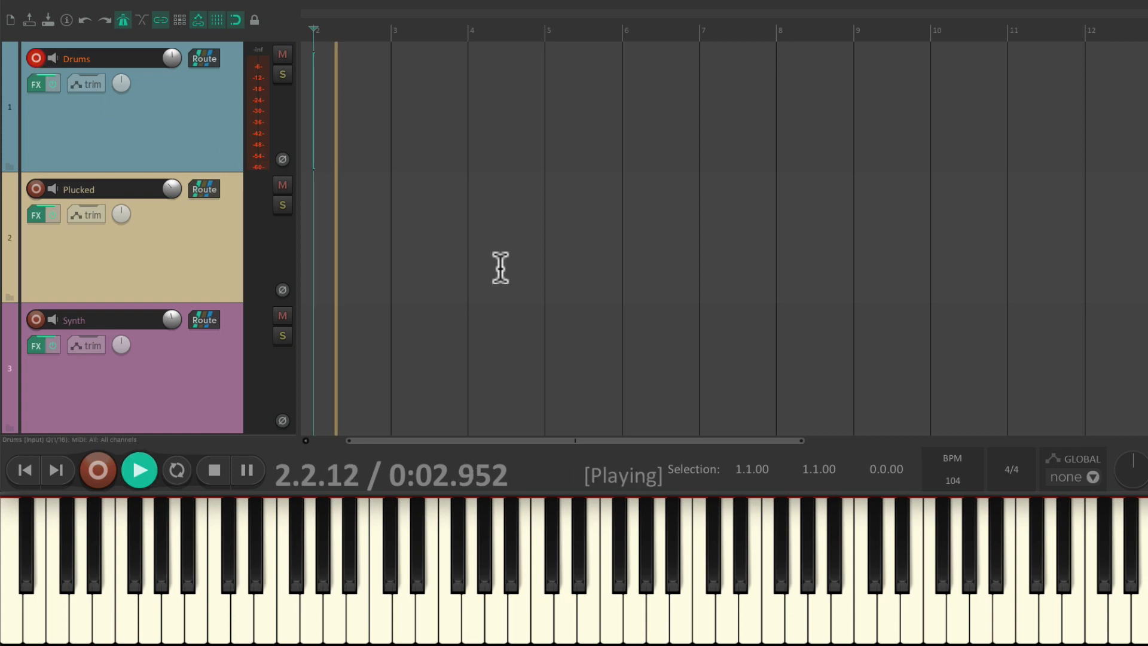
left_click(97, 469)
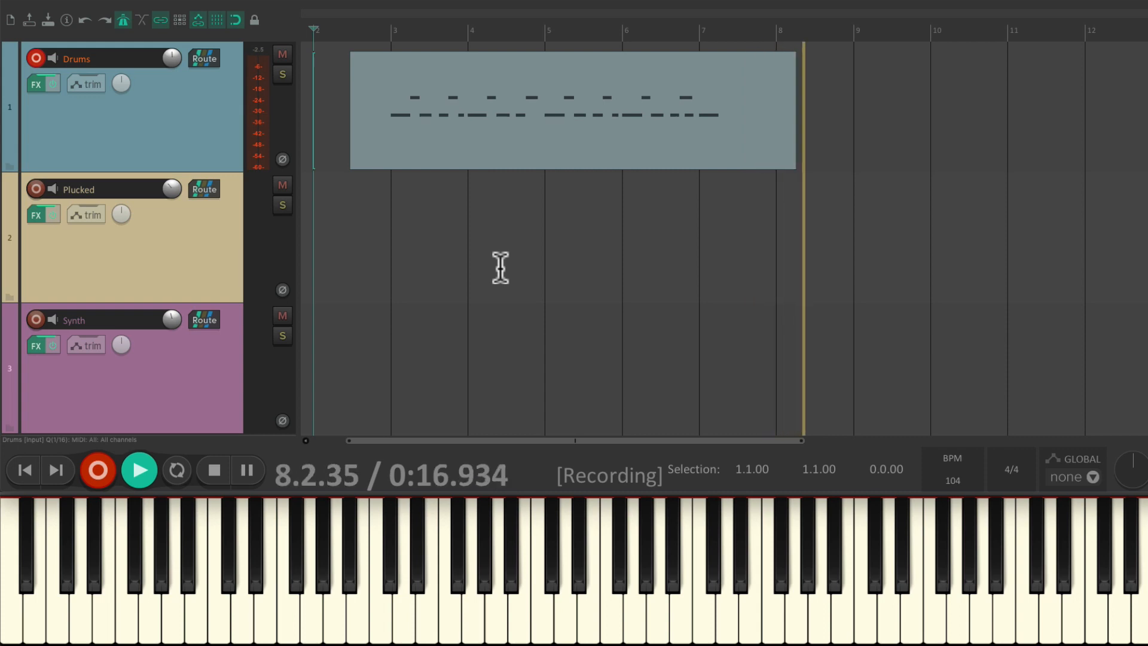
left_click(212, 469)
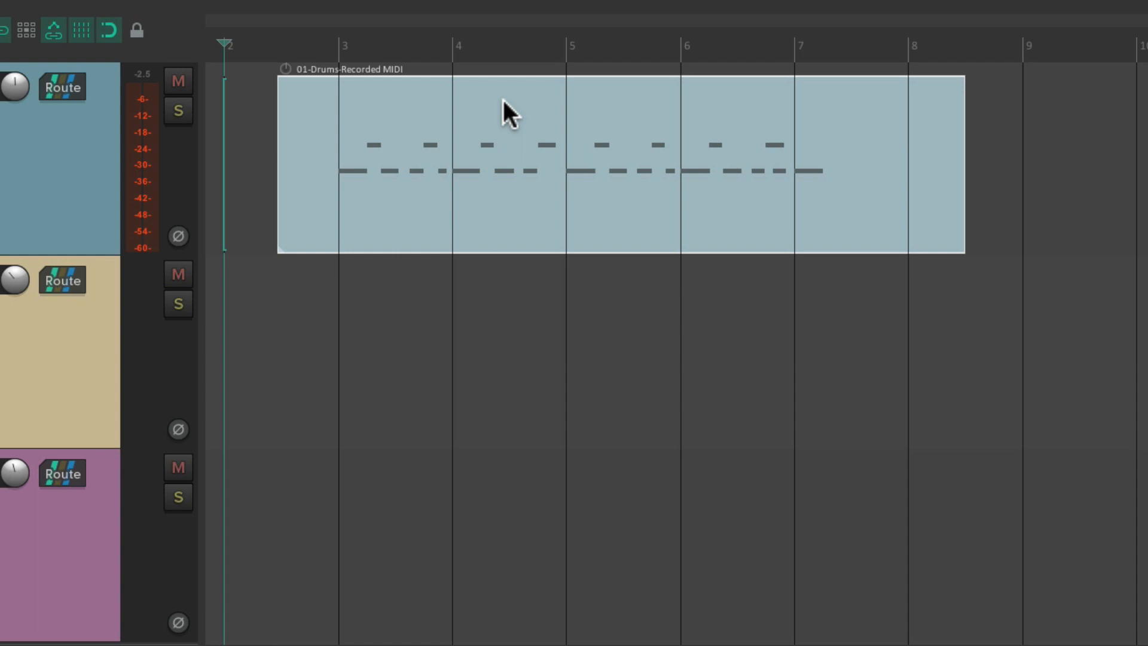
Open Item properties for the drum MIDI item from its context menu.
right_click(508, 113)
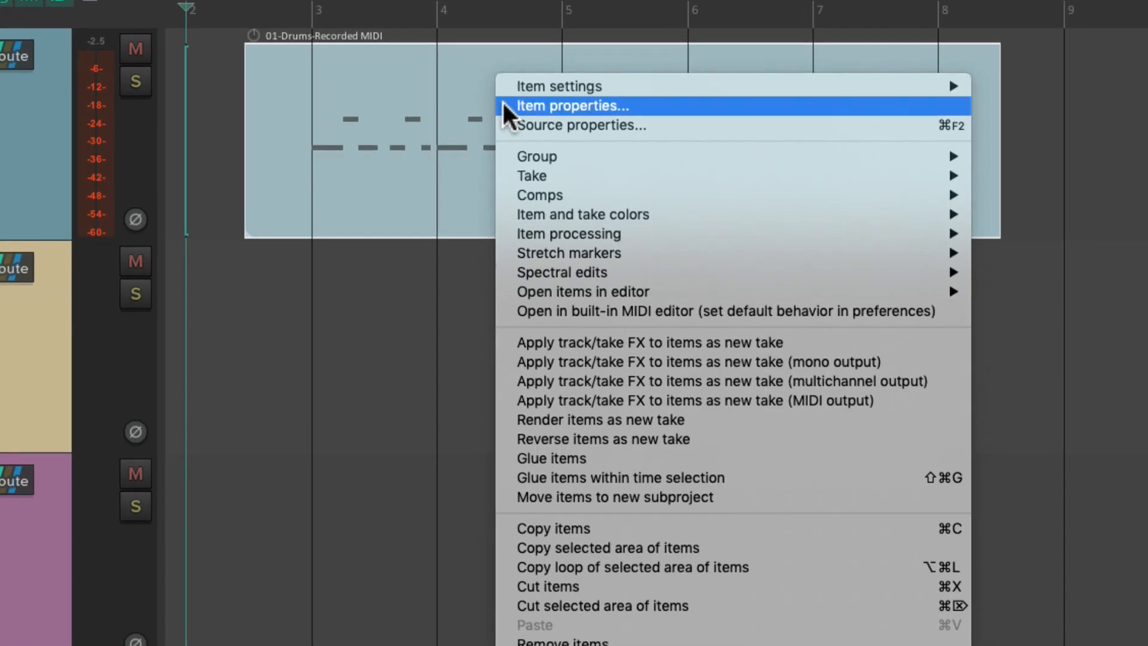
left_click(572, 106)
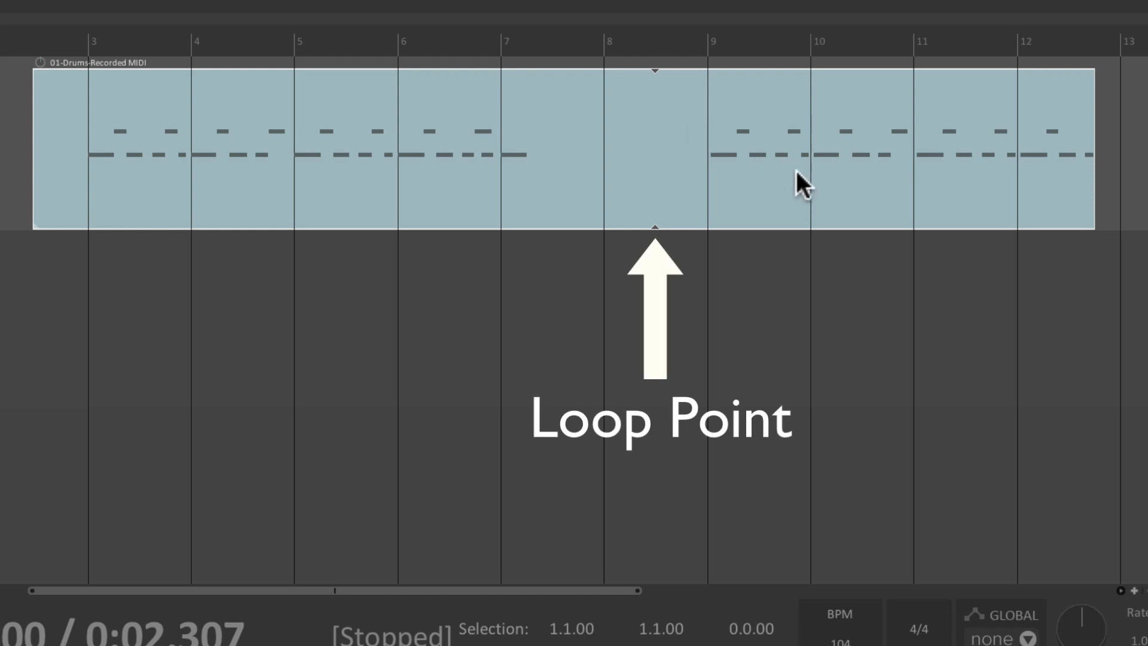
mouse_move(652, 95)
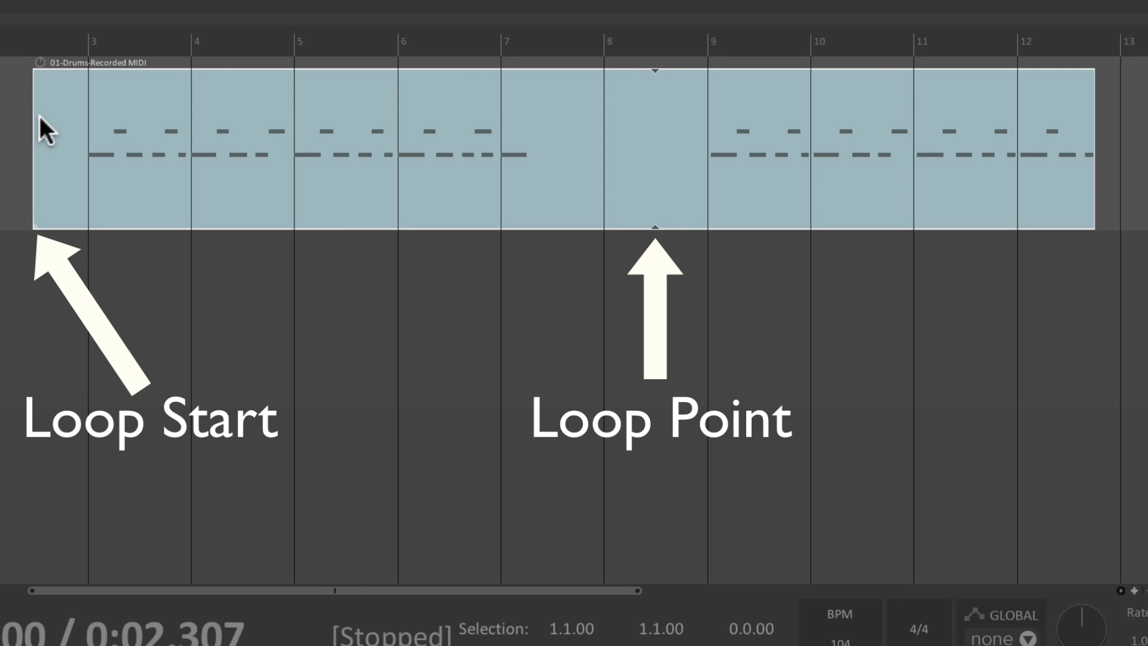
mouse_move(968, 154)
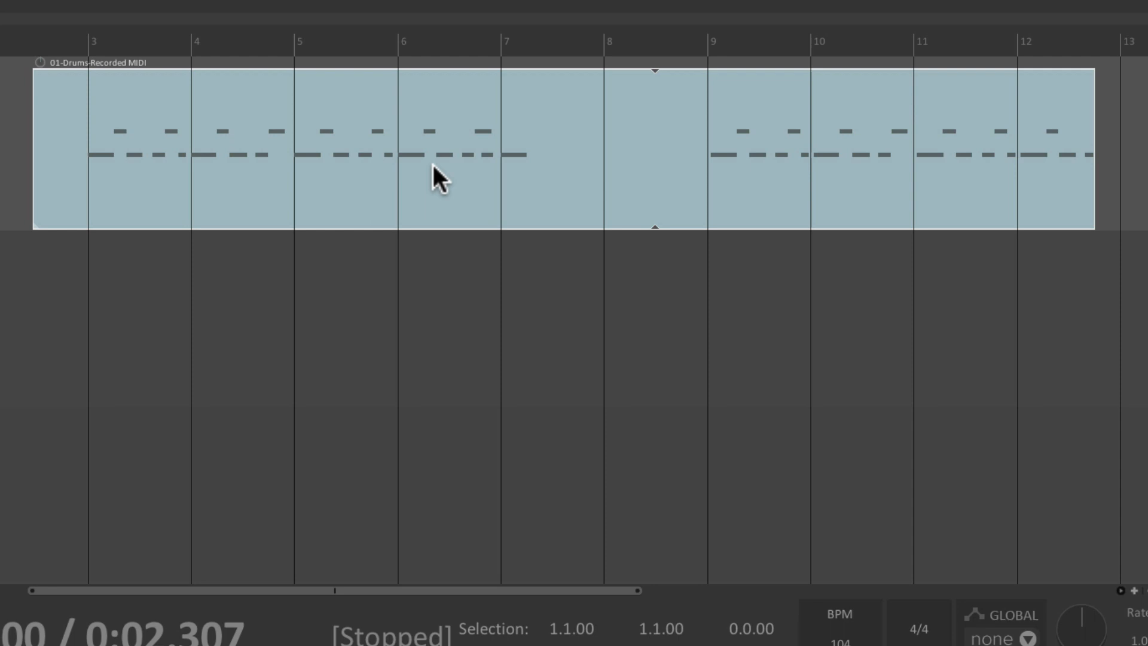
mouse_move(492, 203)
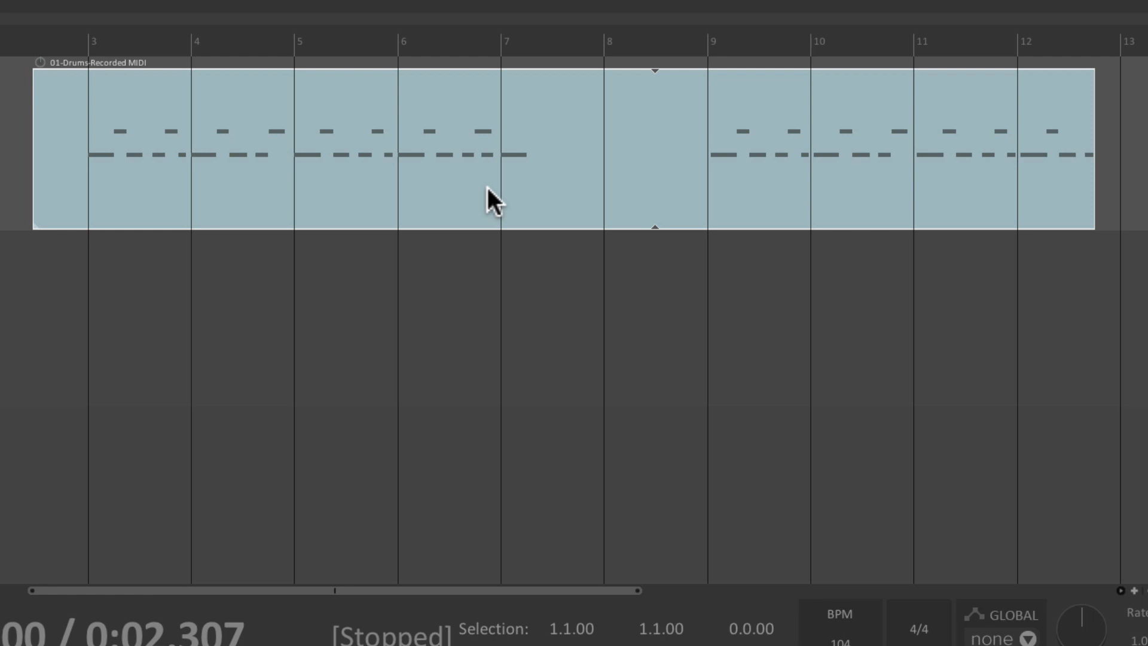
Open the drum item's Item properties to turn off Loop source.
right_click(494, 202)
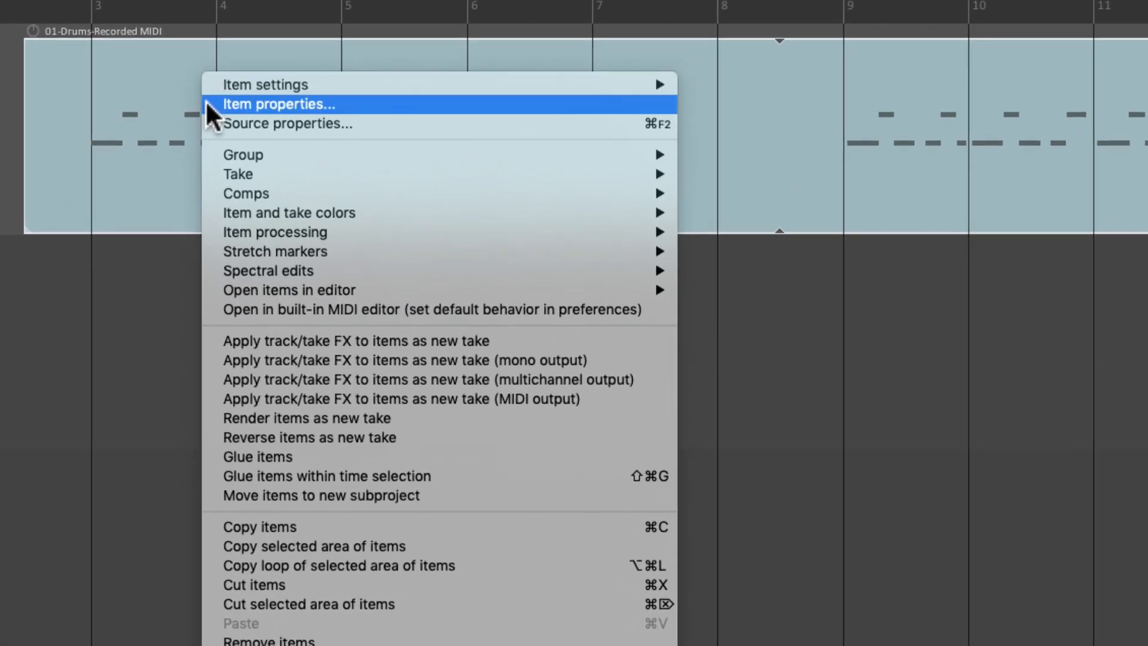
left_click(278, 104)
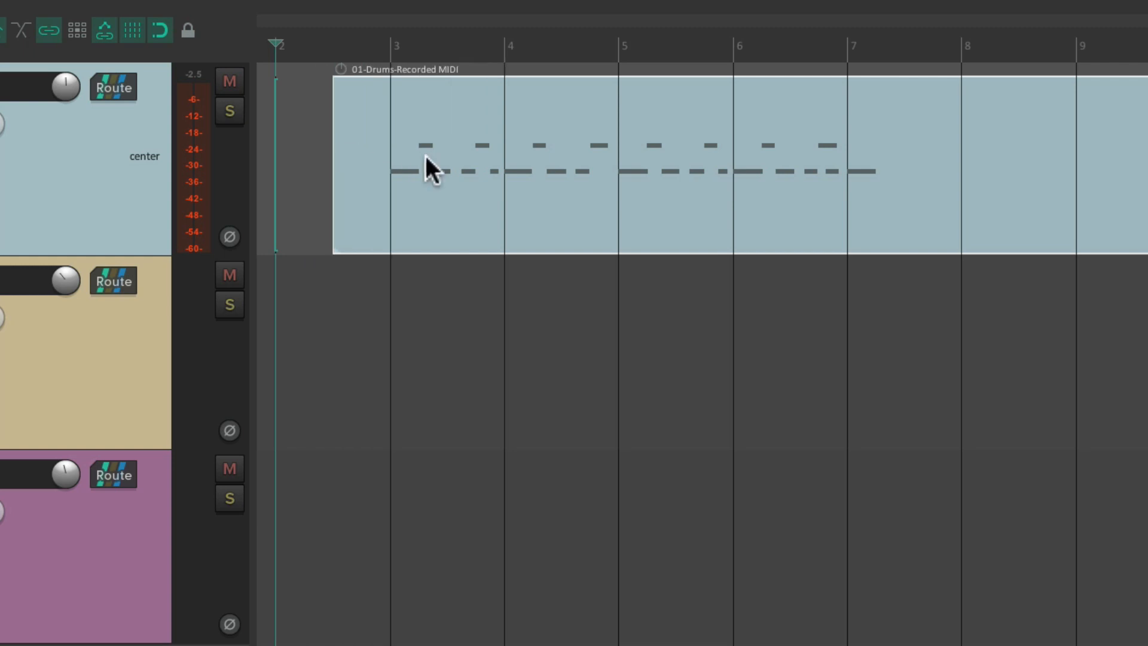
mouse_move(463, 178)
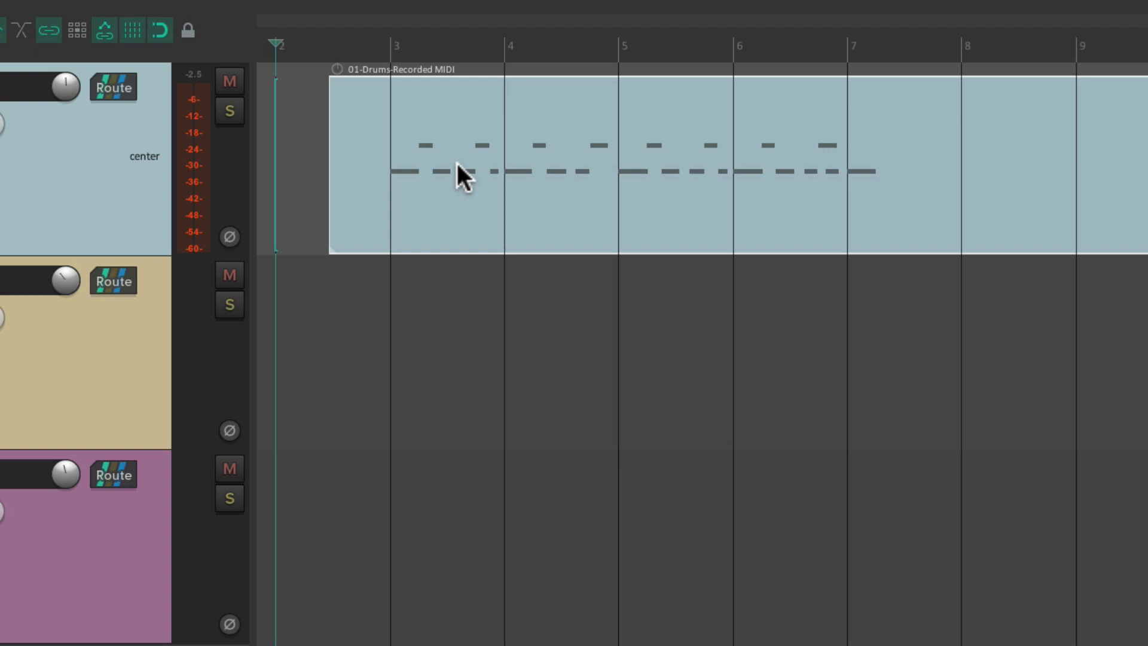
mouse_move(396, 245)
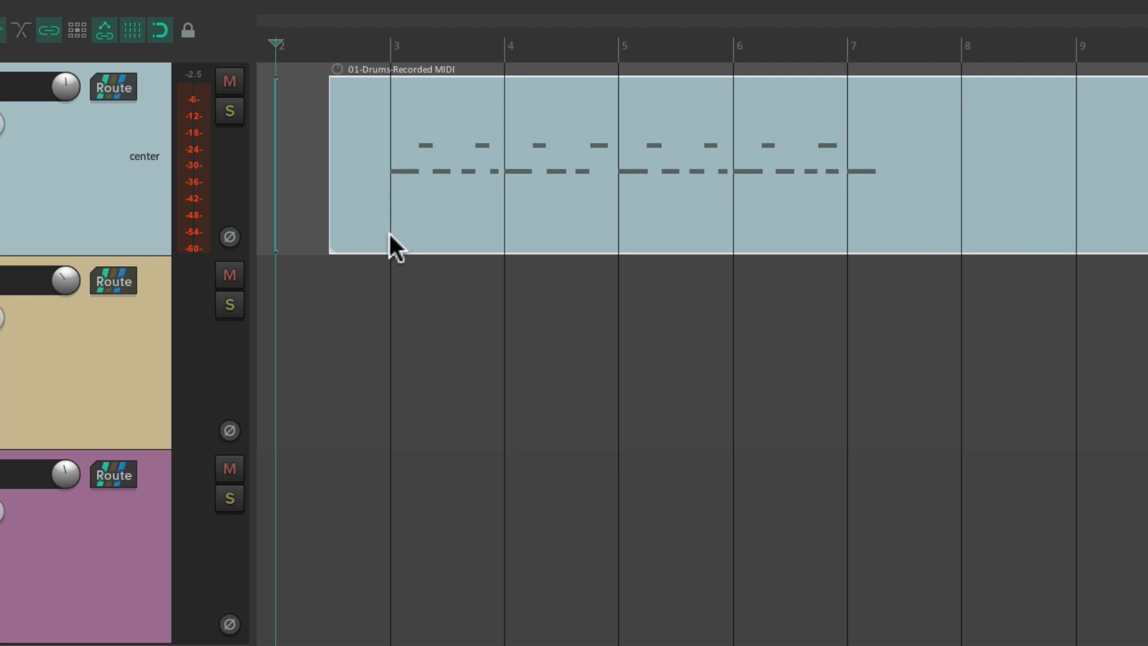
Split the drum item at bar 3 and remove the empty lead-in before it.
left_click(392, 45)
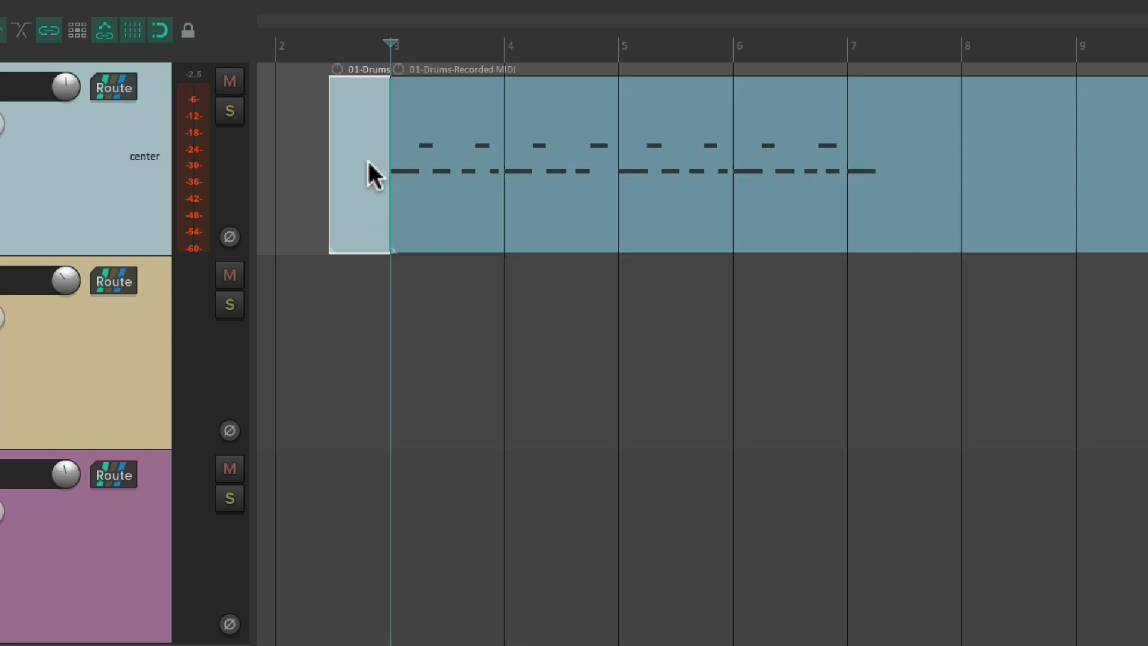
left_click(359, 165)
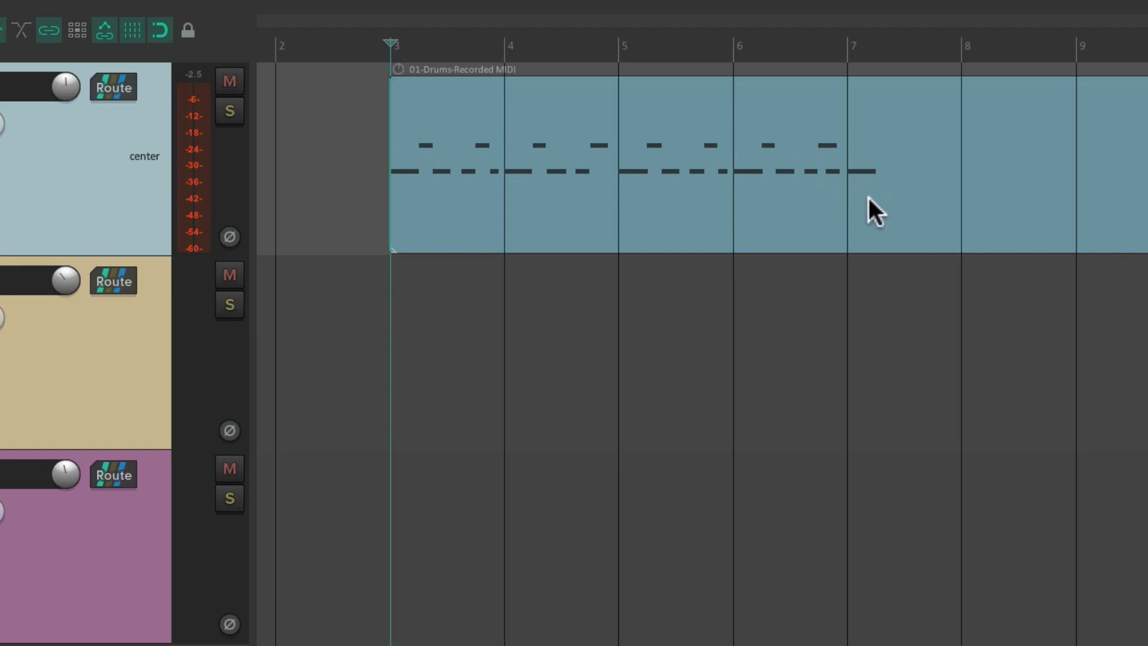
key("s")
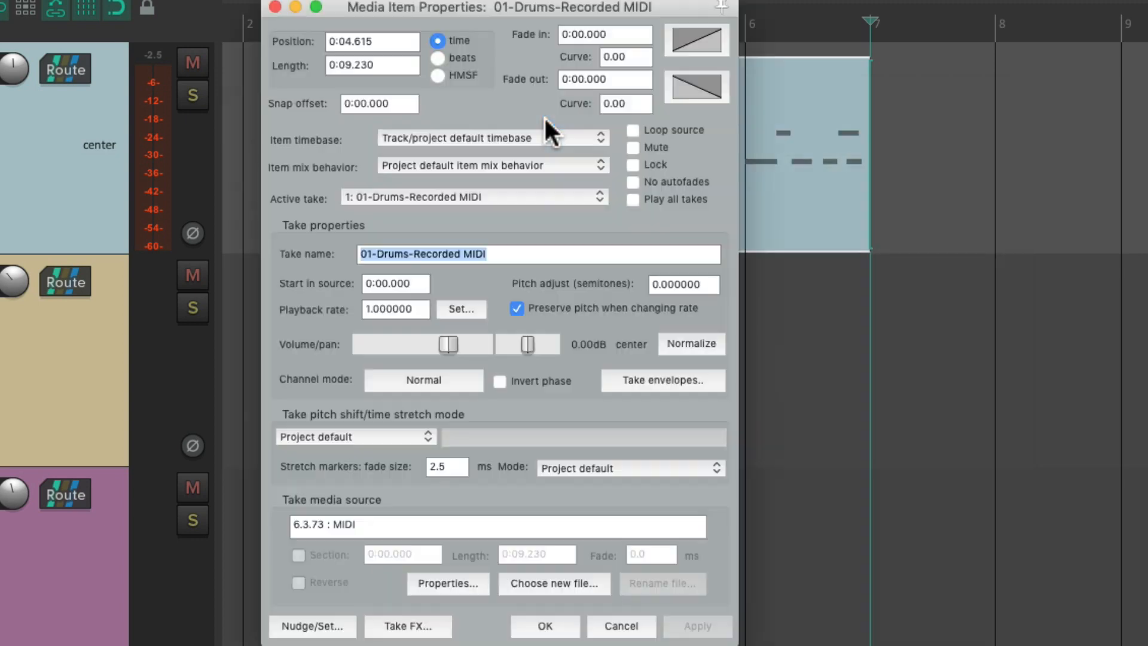
Enable Loop source for the trimmed drum item.
left_click(637, 170)
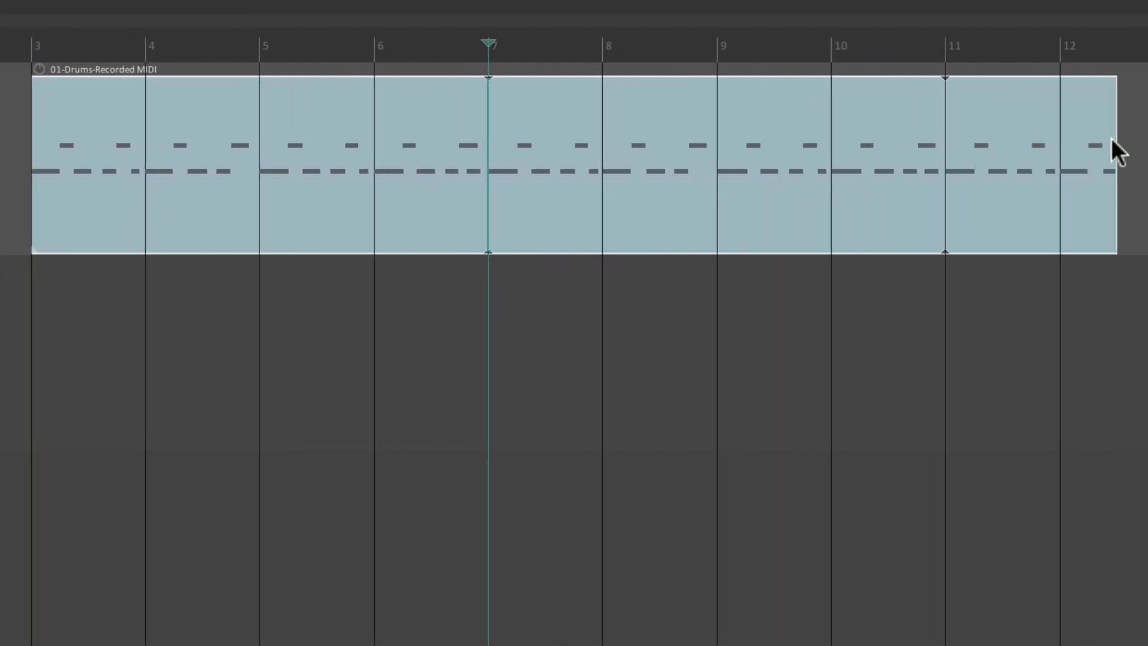
mouse_move(359, 216)
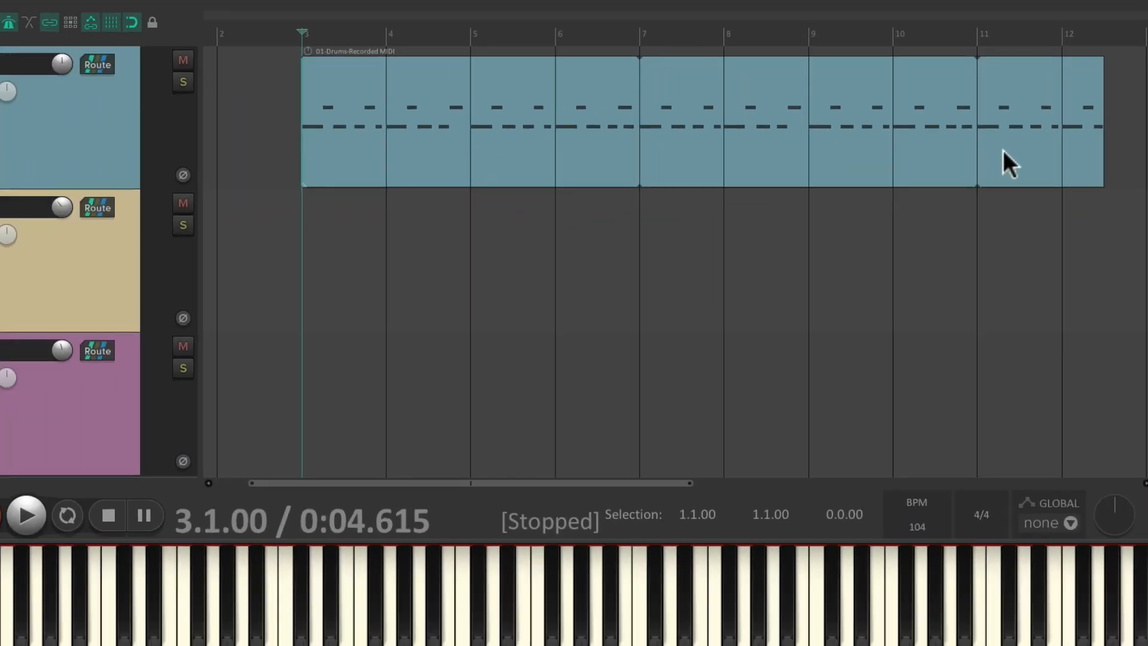
left_click(27, 514)
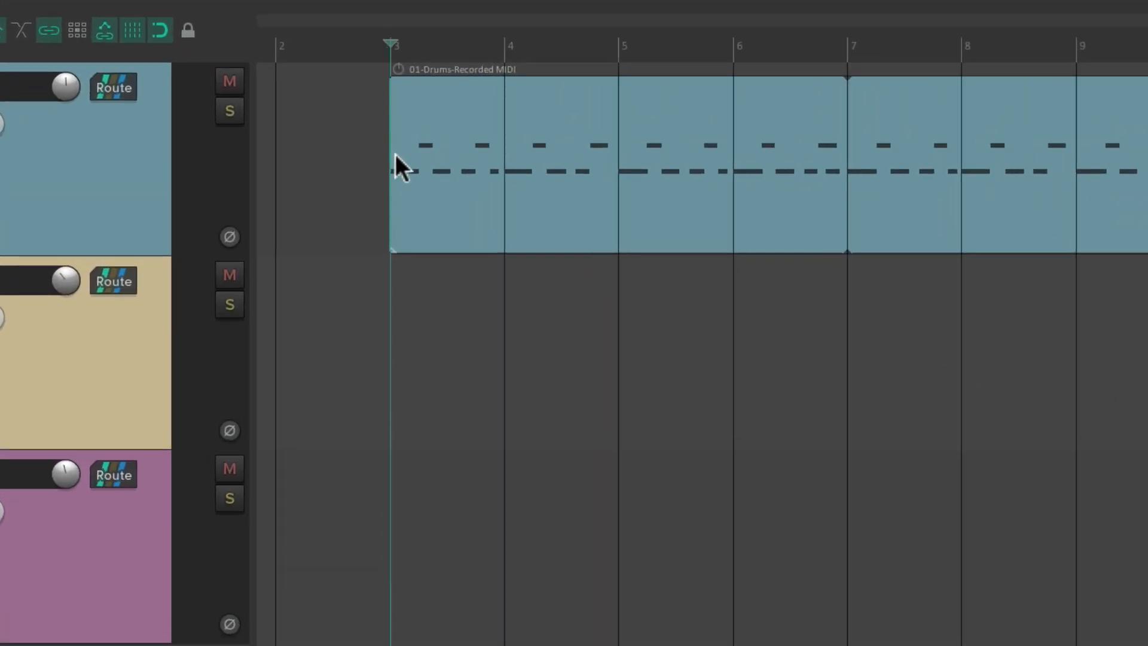
mouse_move(402, 252)
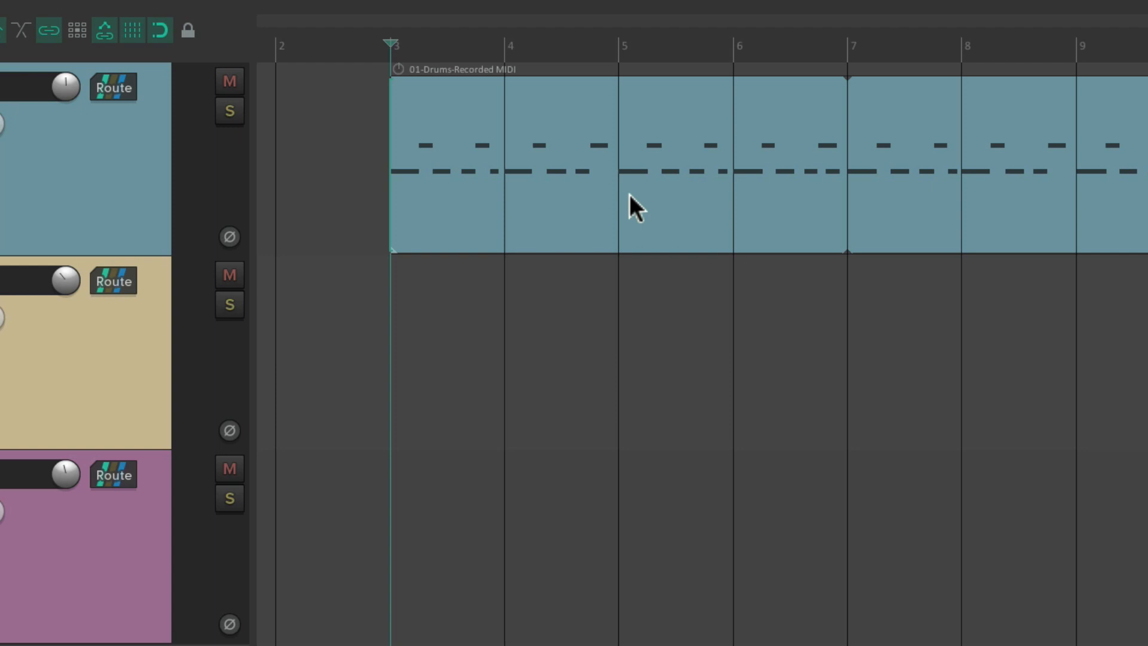
mouse_move(636, 150)
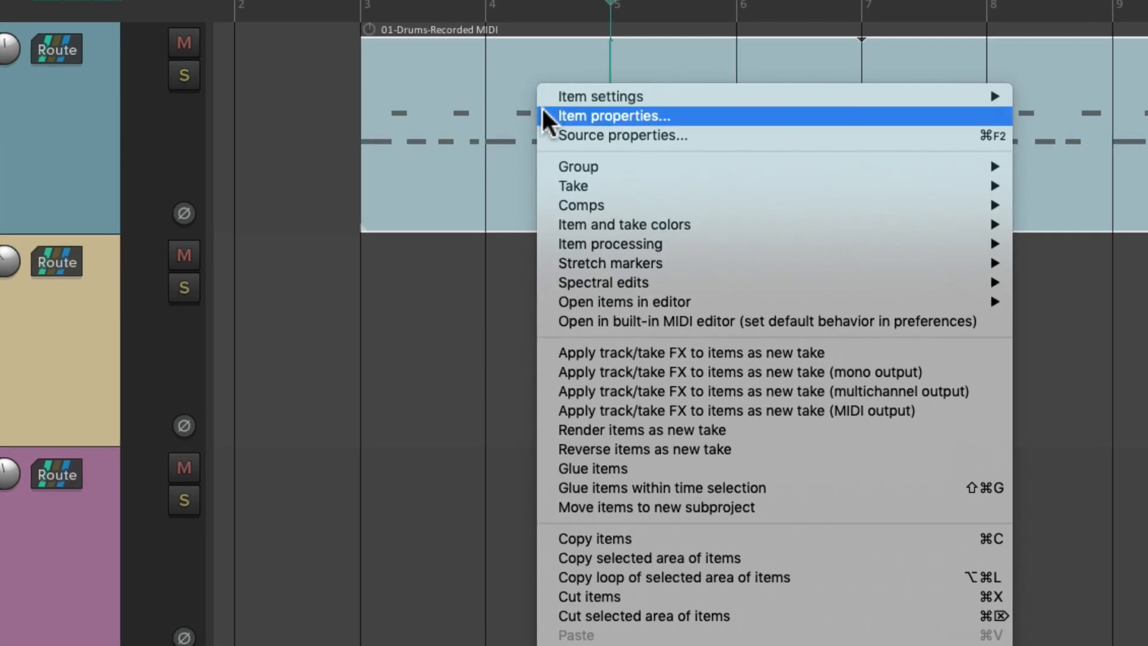
Turn on Loop source in the drum item's properties and confirm.
left_click(614, 116)
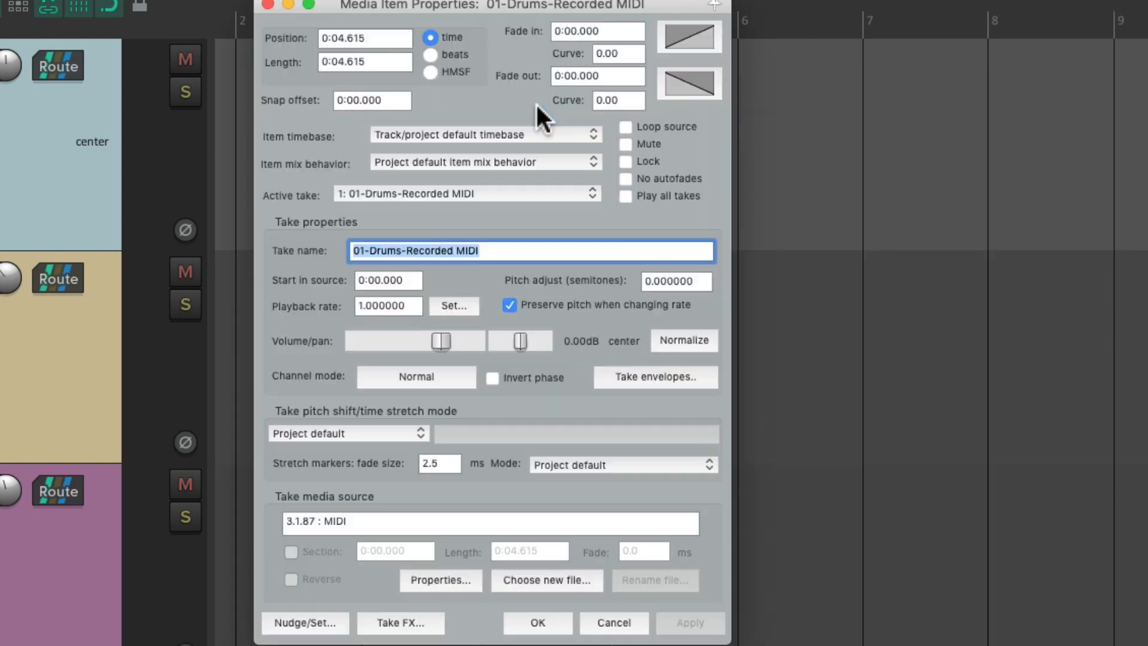
left_click(636, 185)
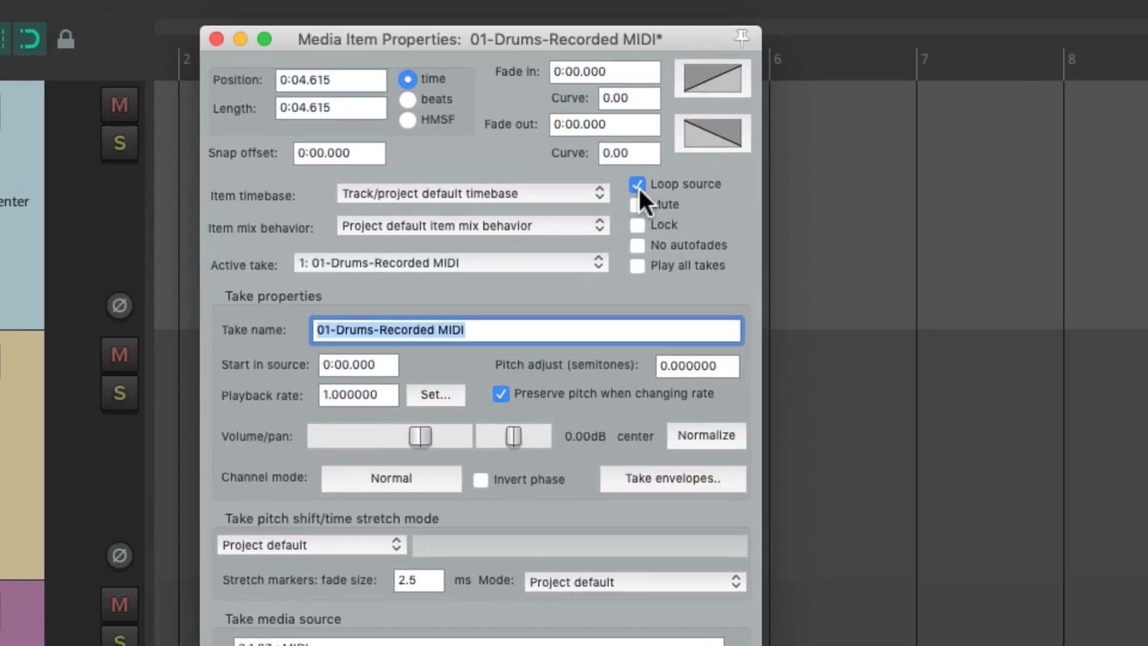
left_click(216, 39)
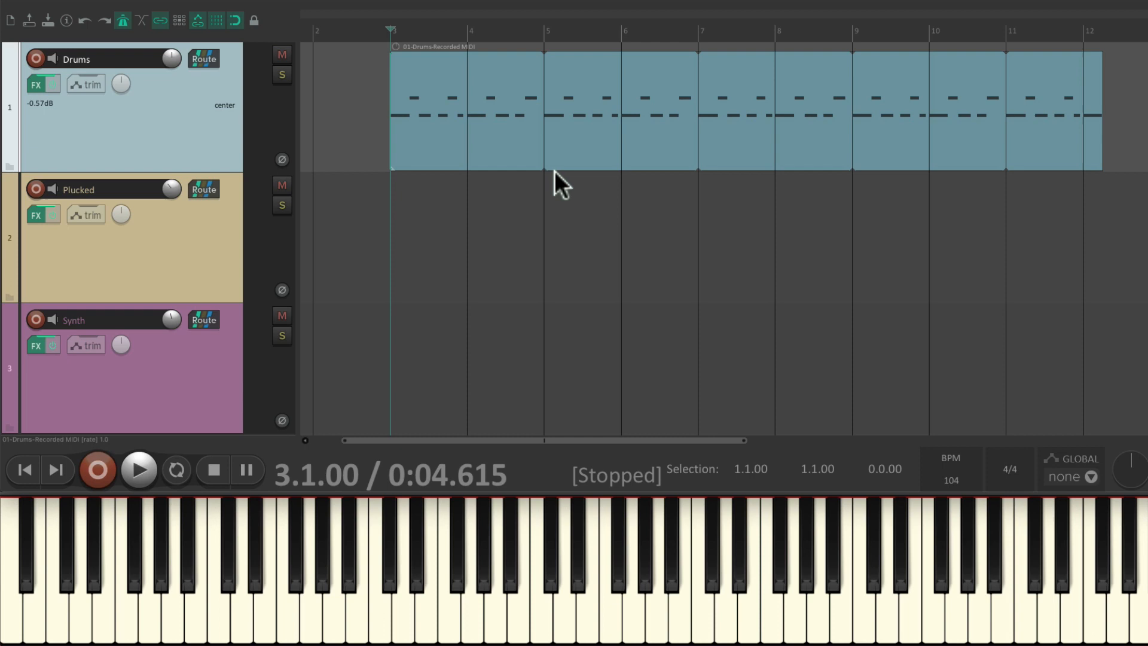
mouse_move(207, 267)
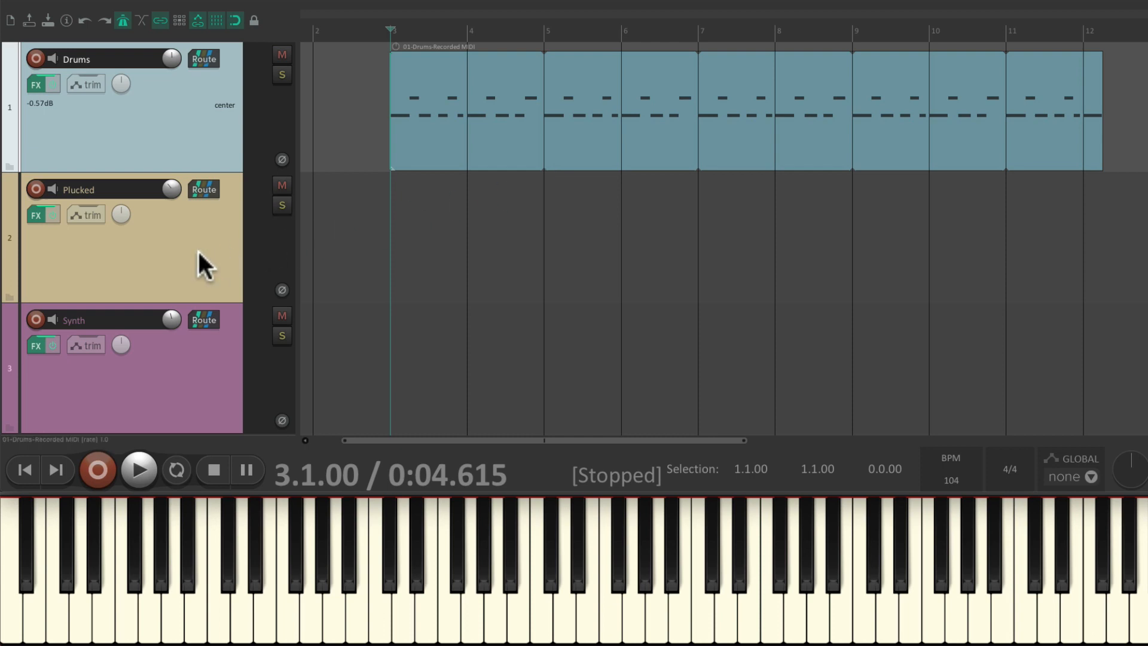
Record a plucked MIDI part, then drag its right edge left to shorten it.
left_click(138, 470)
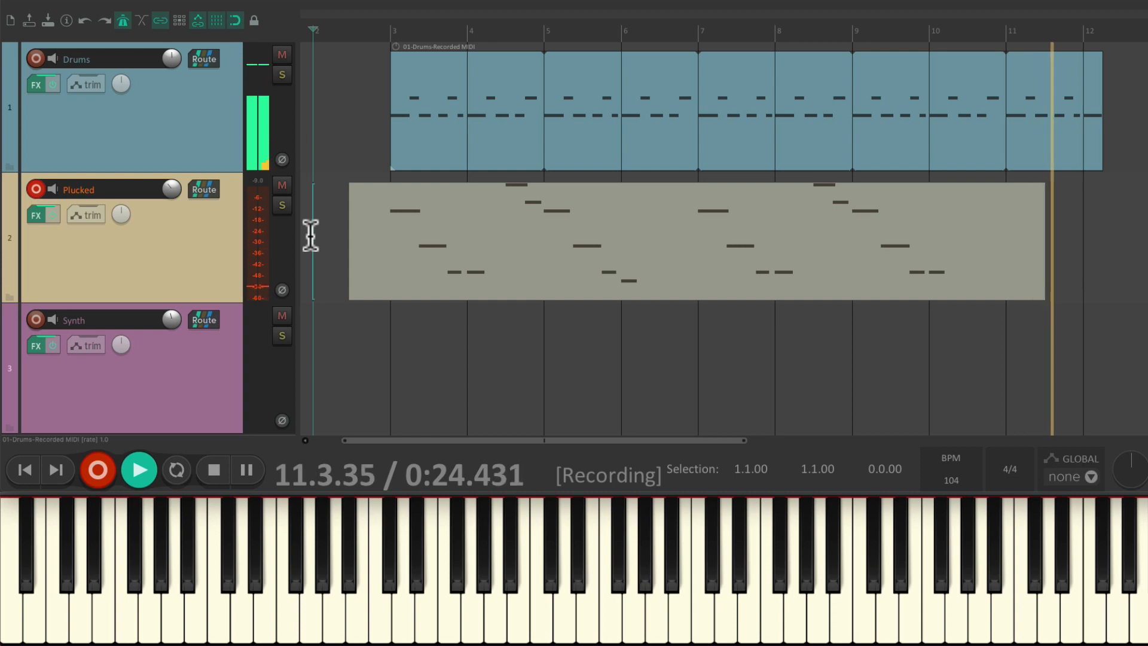
left_click(212, 470)
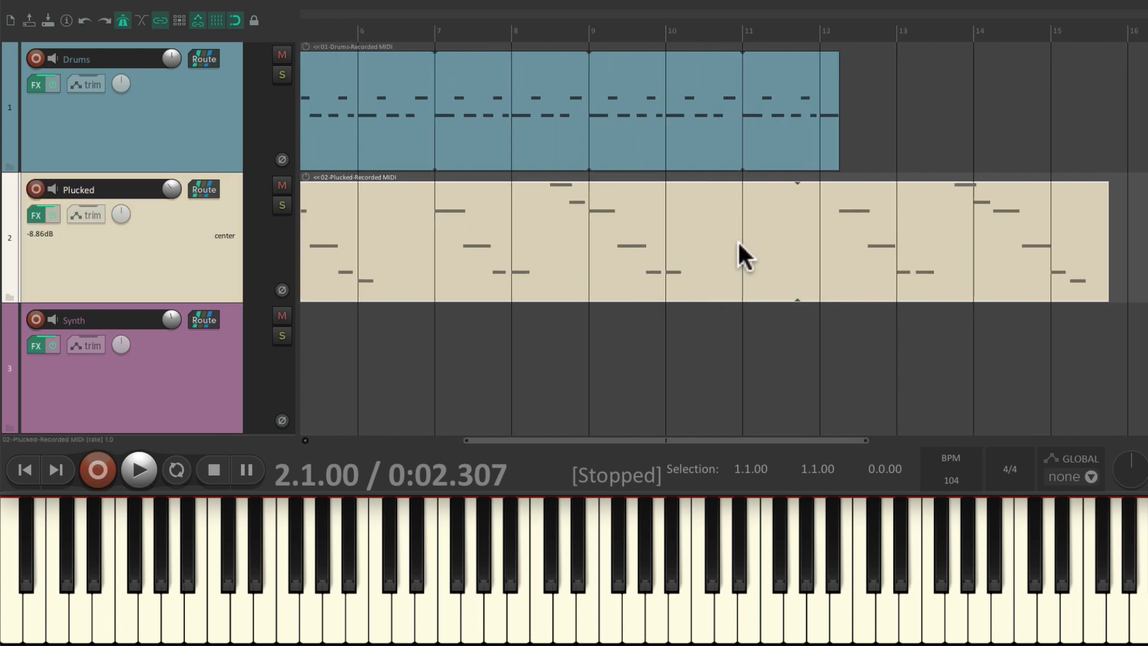
left_click_drag(743, 256, 648, 235)
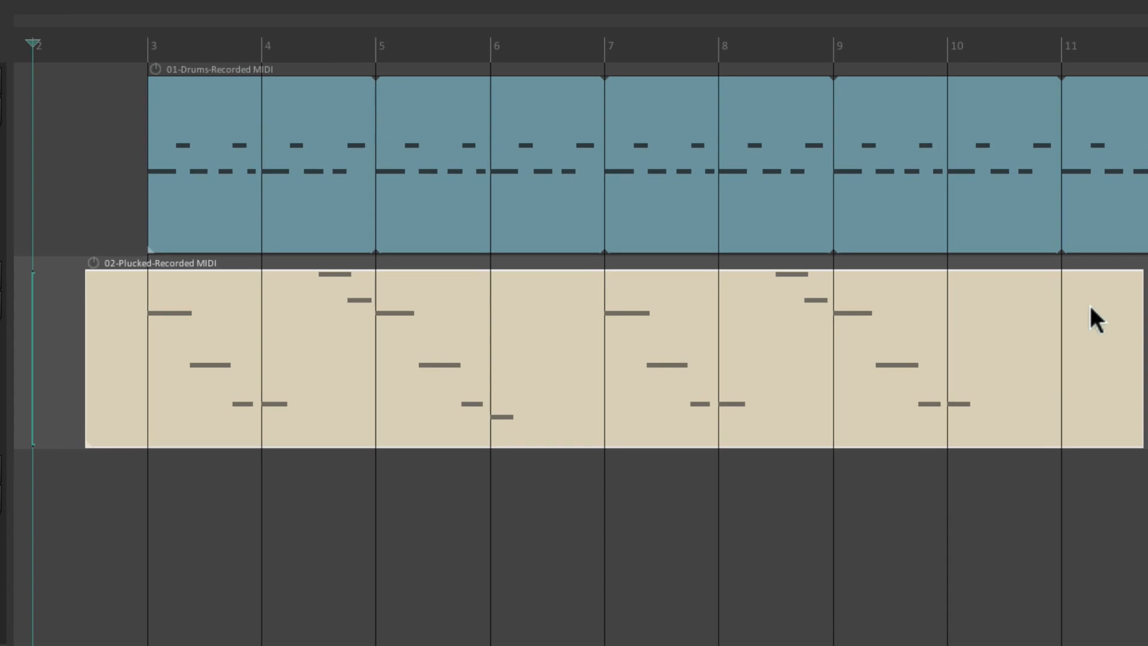
mouse_move(524, 432)
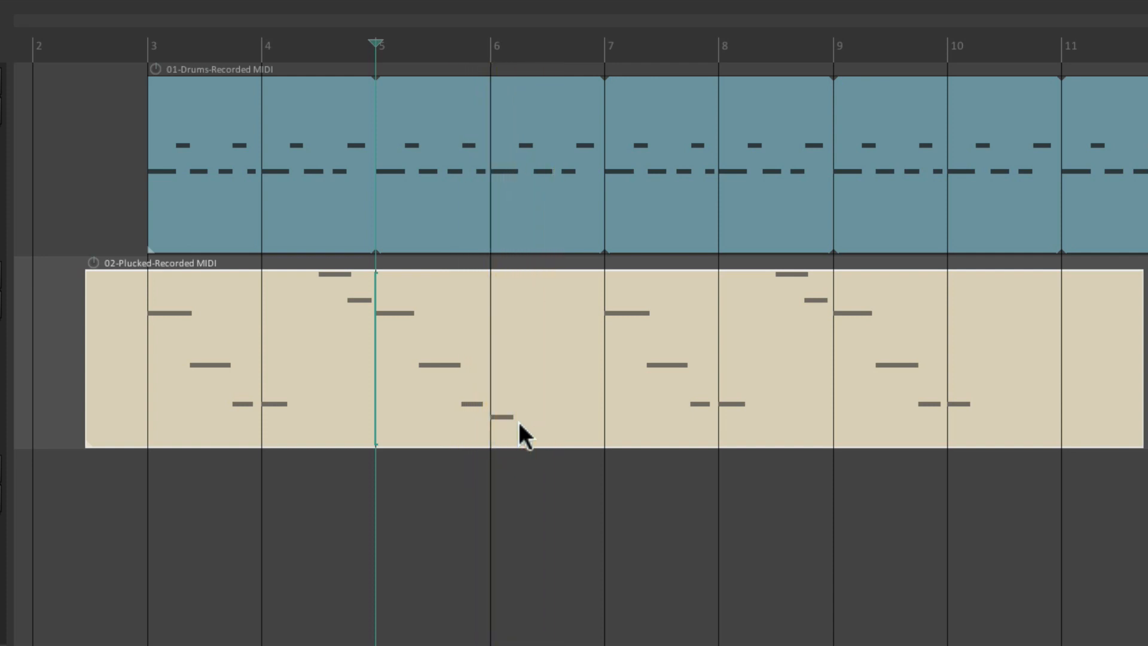
mouse_move(680, 324)
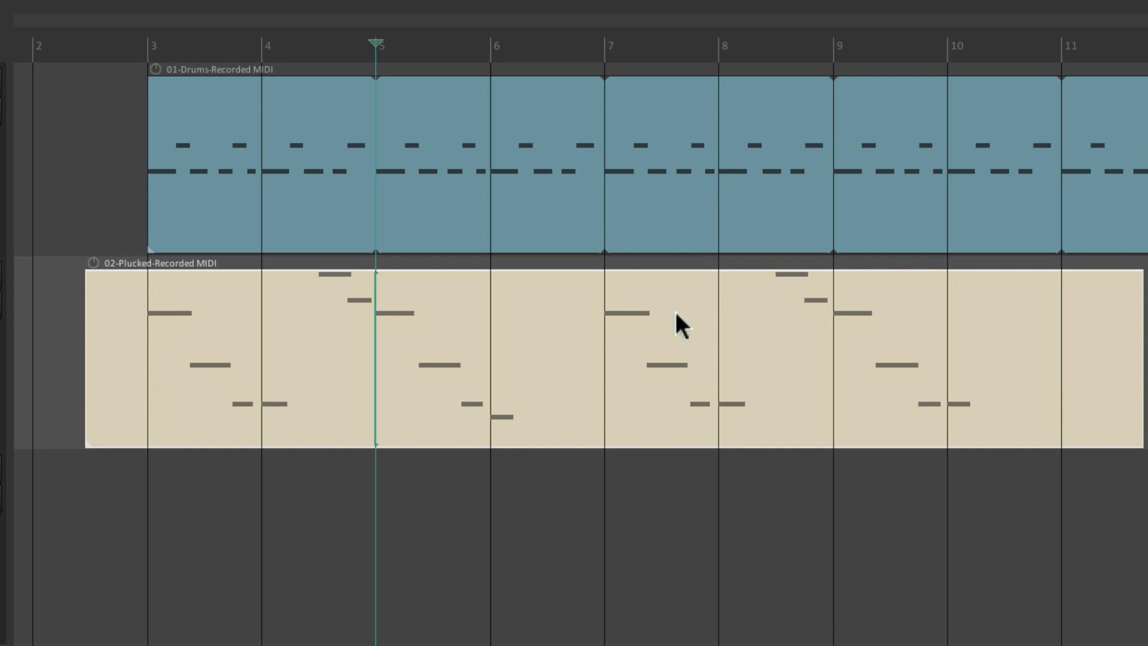
Trim the plucked item to a four-bar phrase and enable Loop source.
right_click(677, 325)
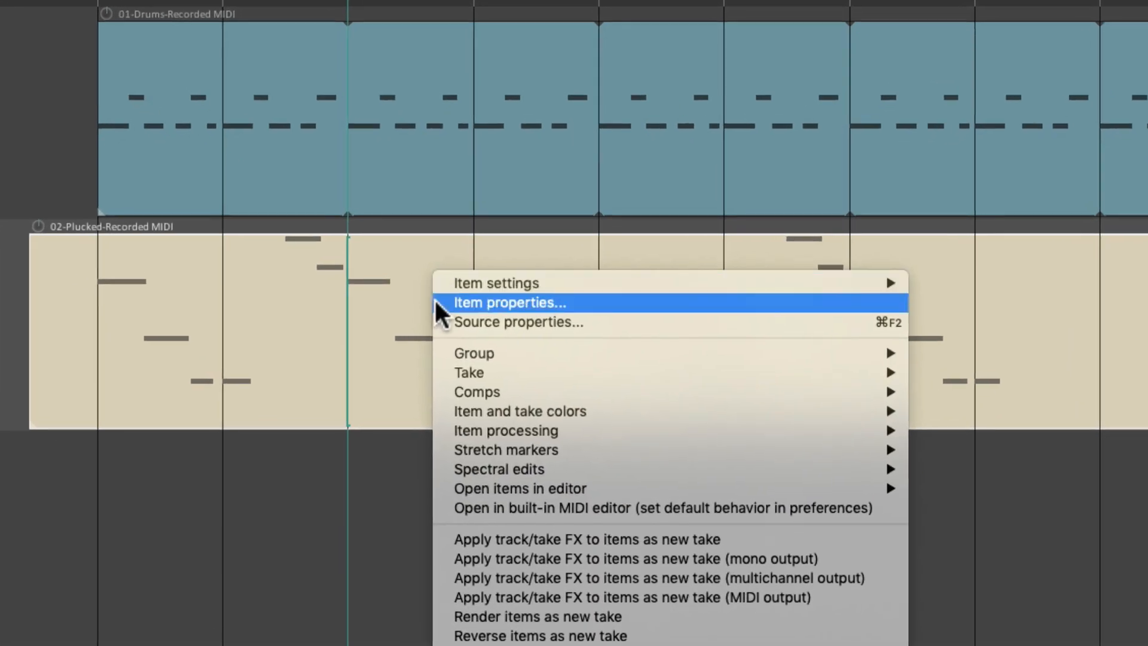
left_click(509, 303)
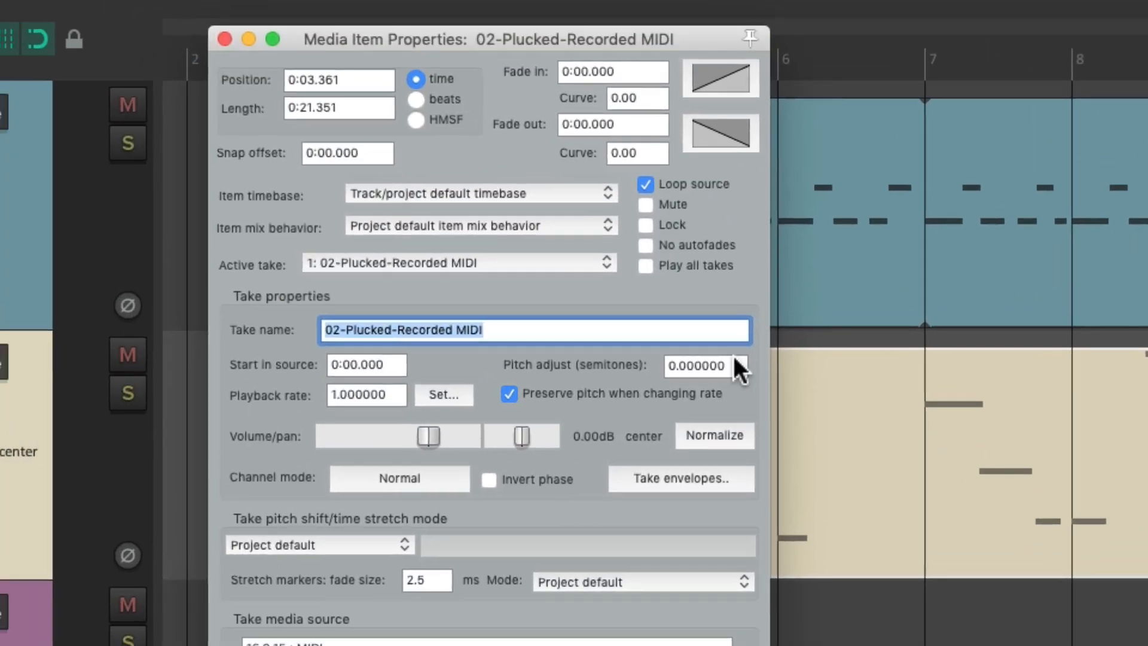
left_click(645, 184)
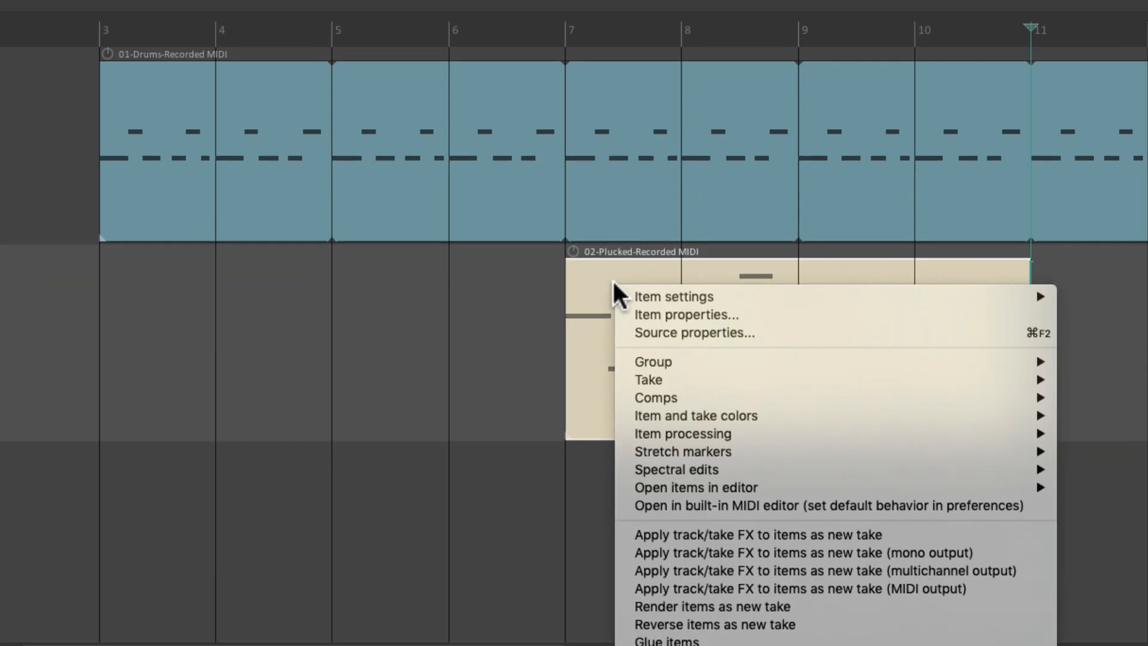
left_click(684, 314)
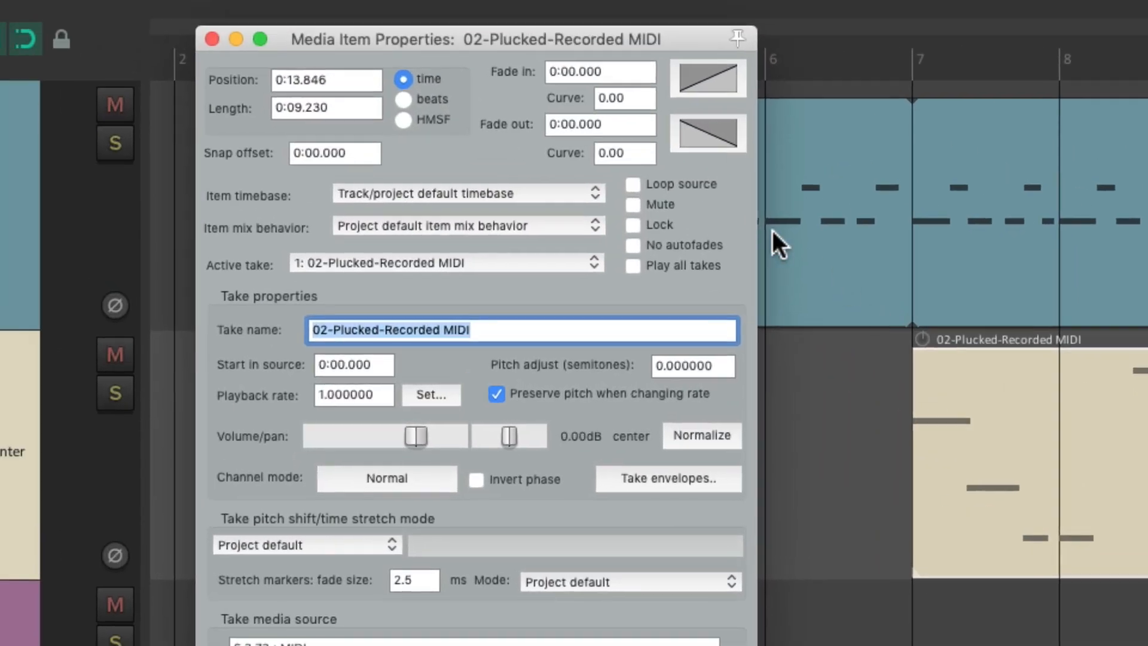
left_click(632, 183)
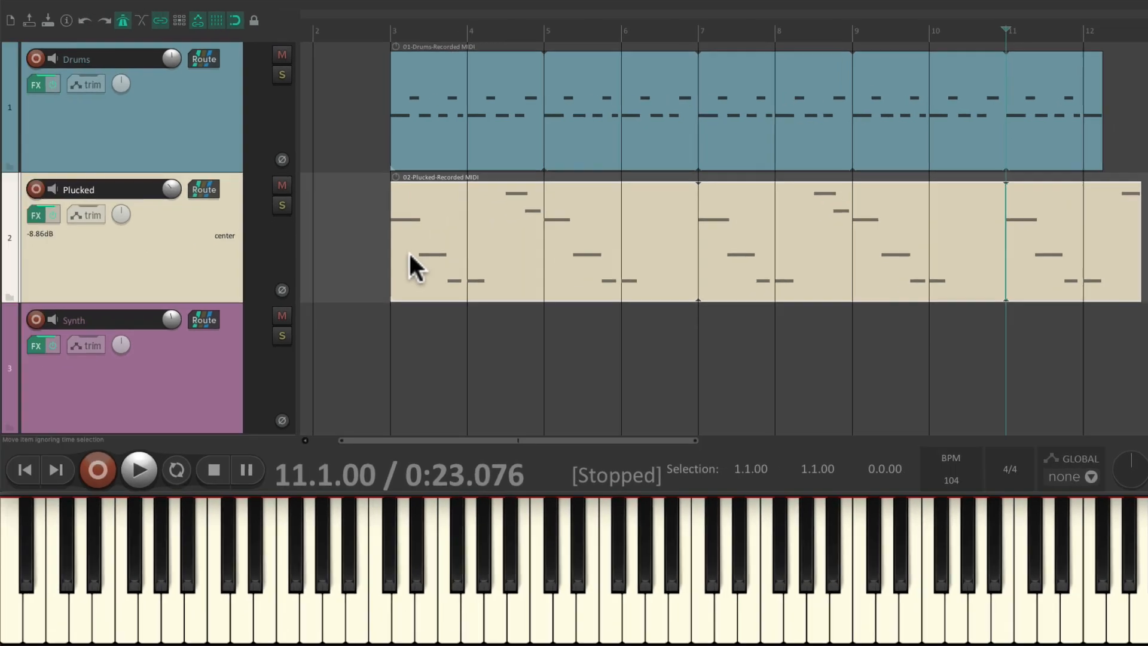
Play back the drums and plucked parts together, then stop.
left_click(139, 470)
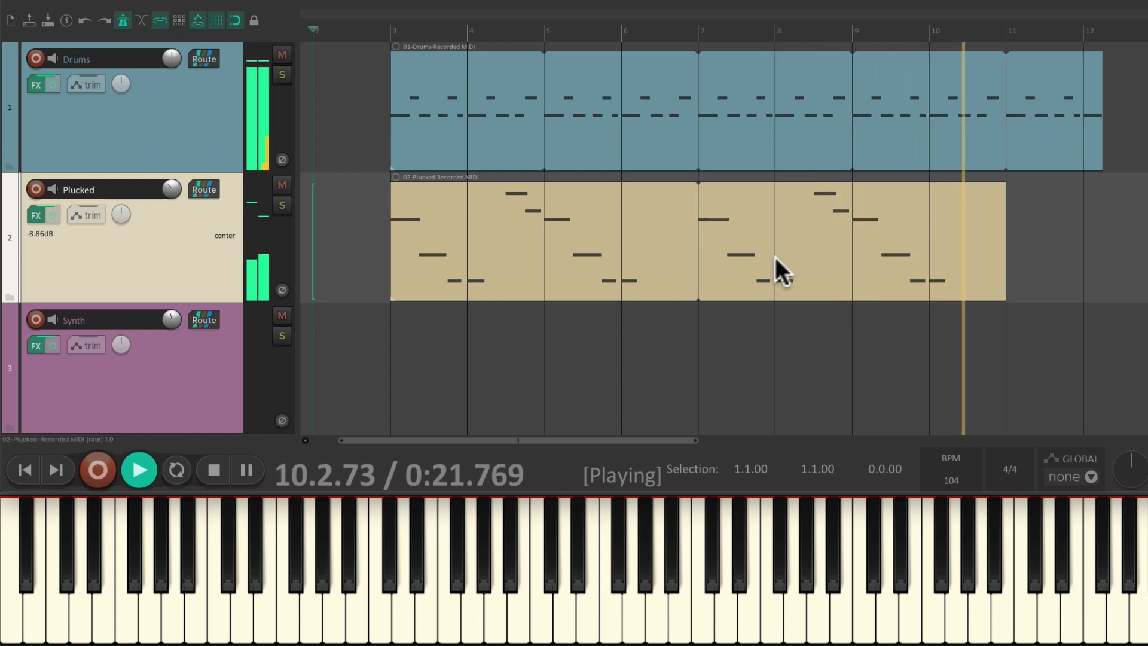
left_click(212, 470)
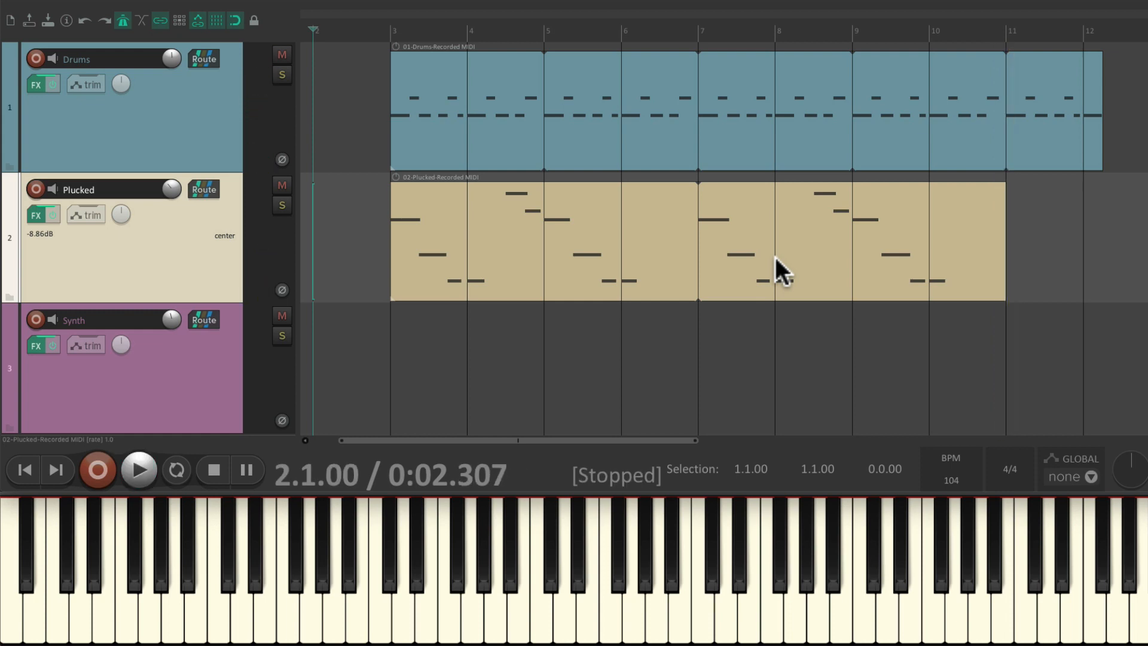
mouse_move(710, 275)
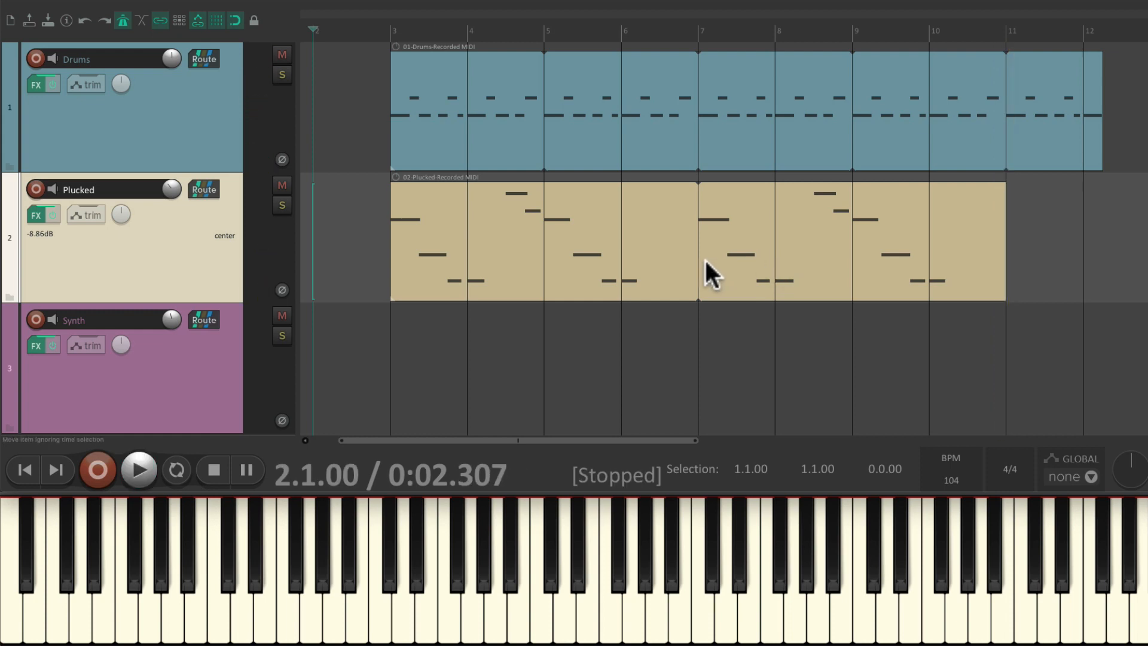
mouse_move(653, 297)
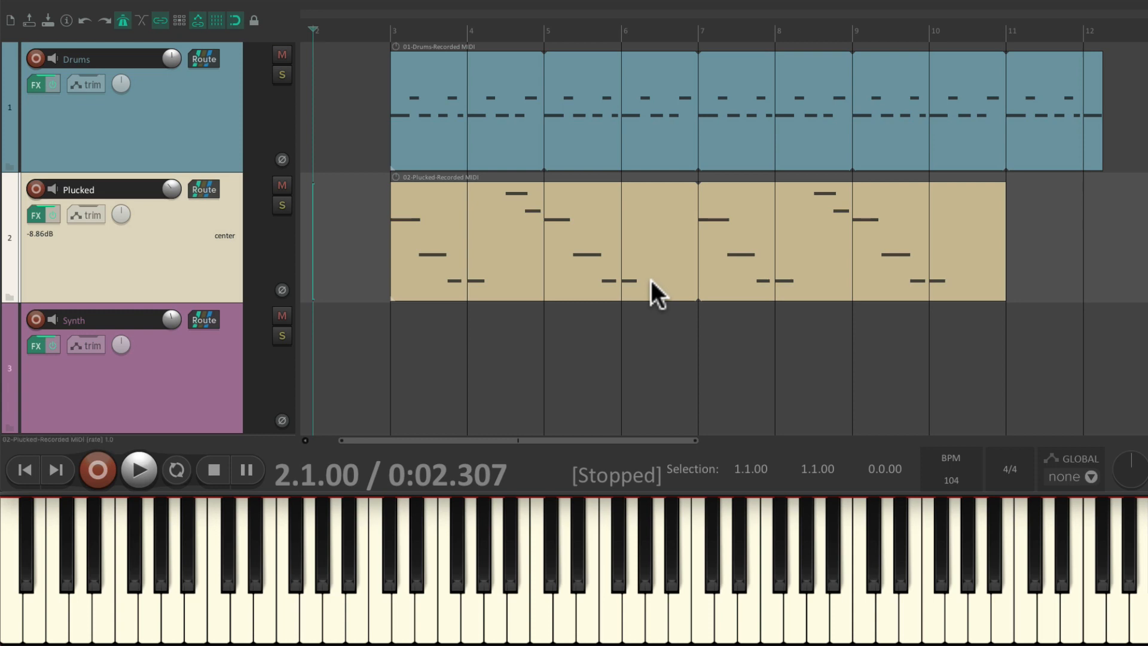
mouse_move(40, 326)
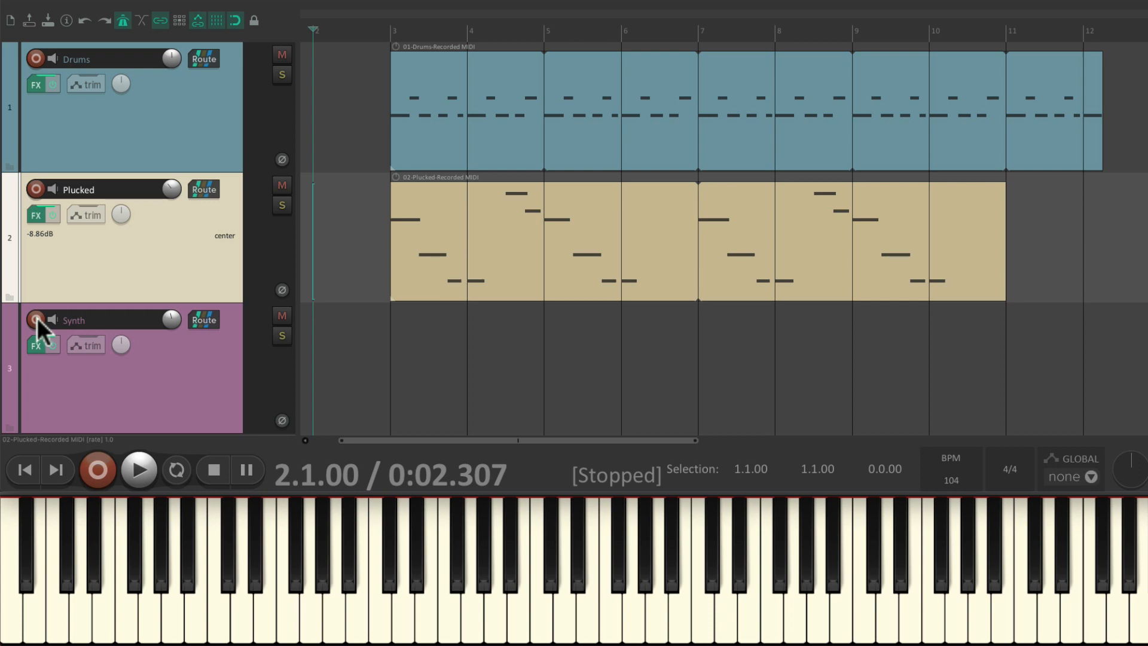
Arm the Synth track for recording.
left_click(138, 470)
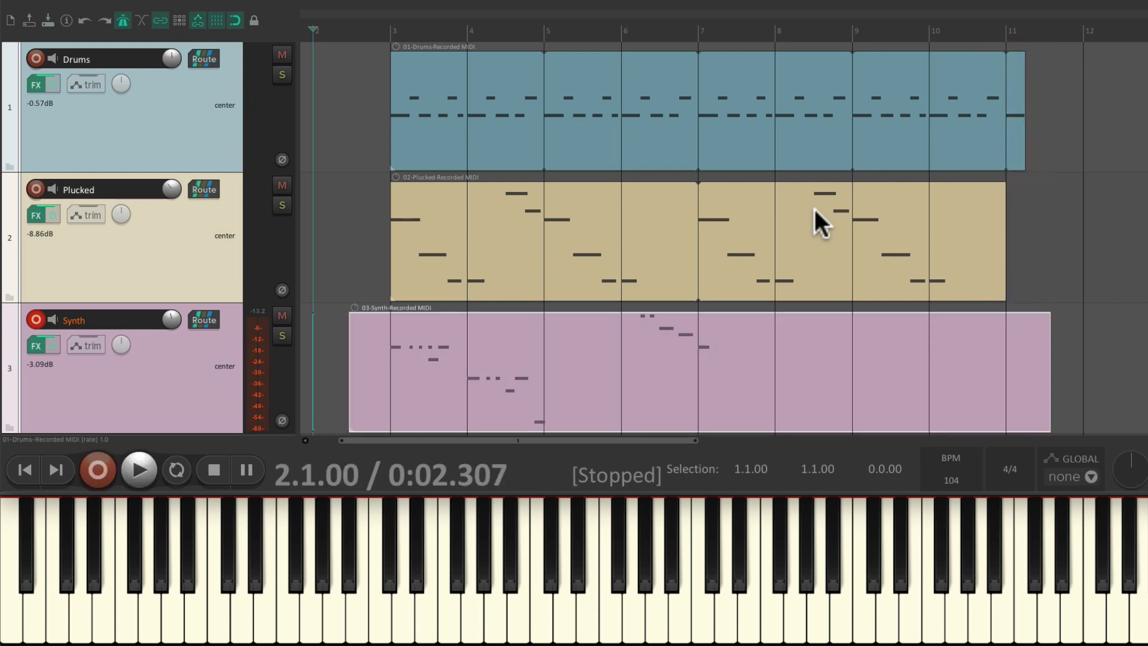
mouse_move(619, 373)
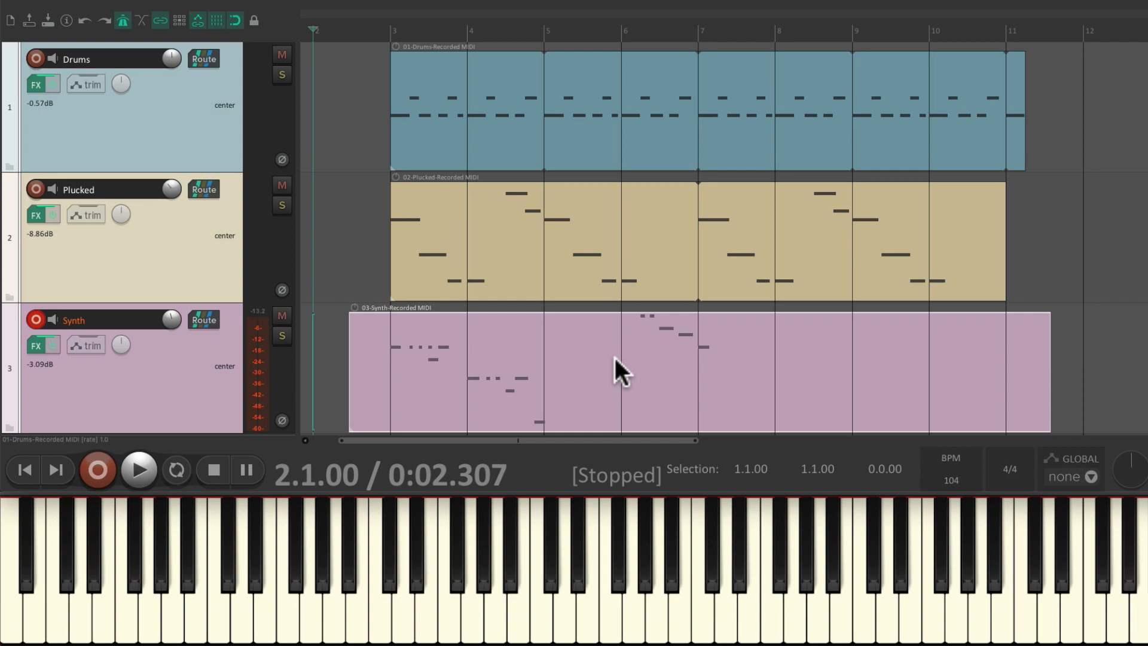
Open the synth item's properties and close them again without changes.
right_click(618, 369)
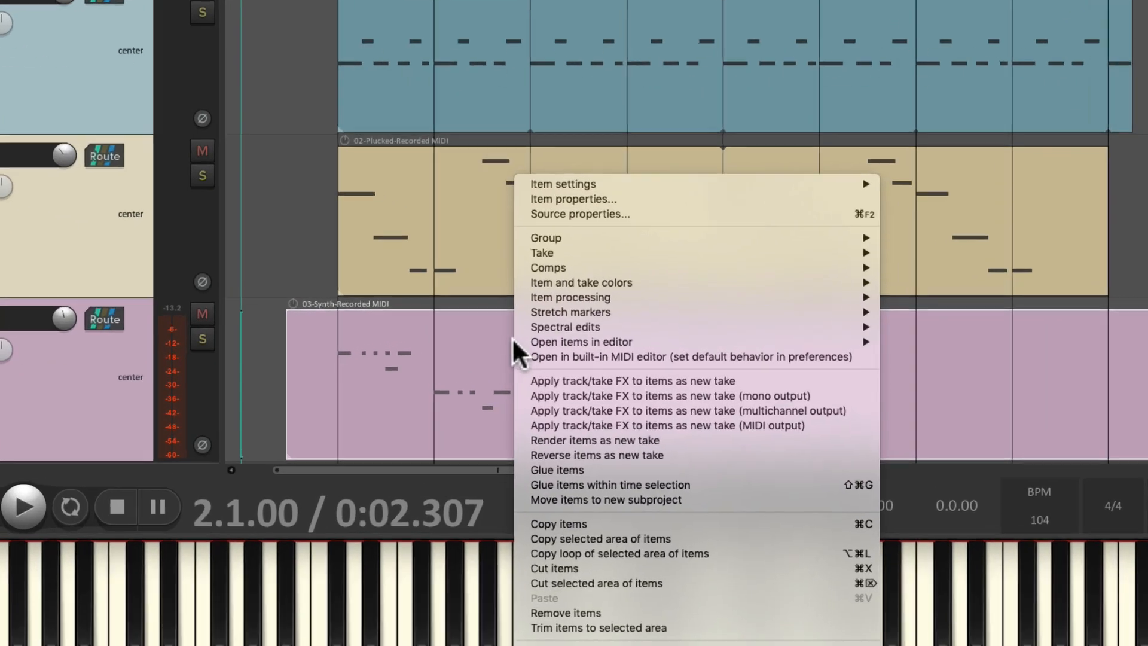
left_click(573, 199)
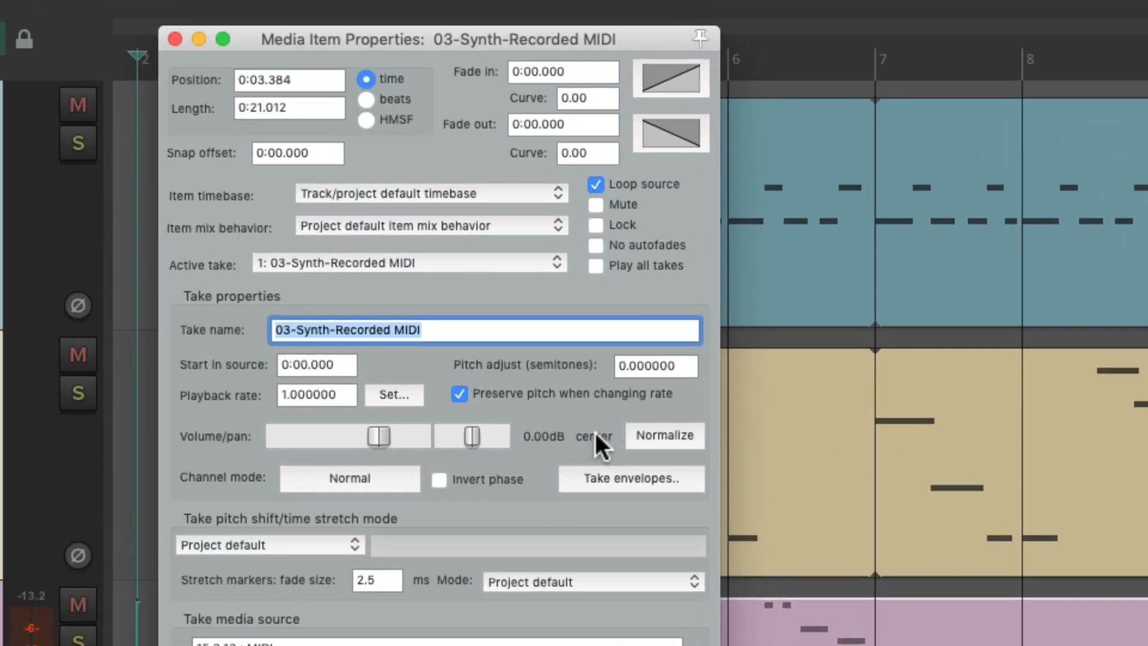
left_click(595, 183)
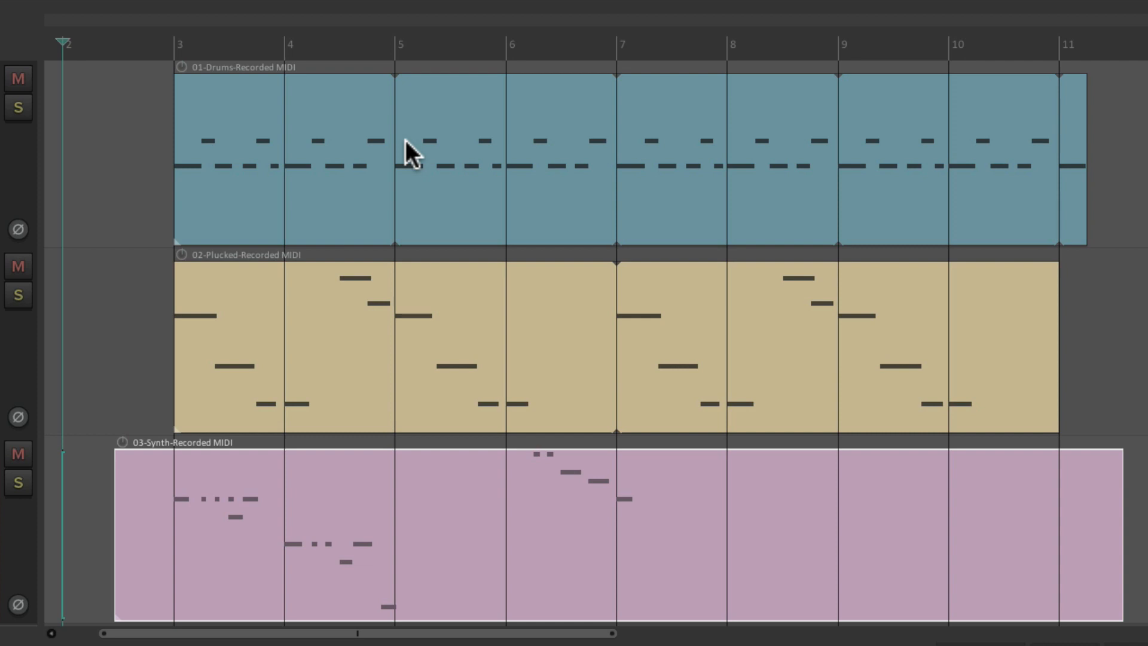
mouse_move(177, 53)
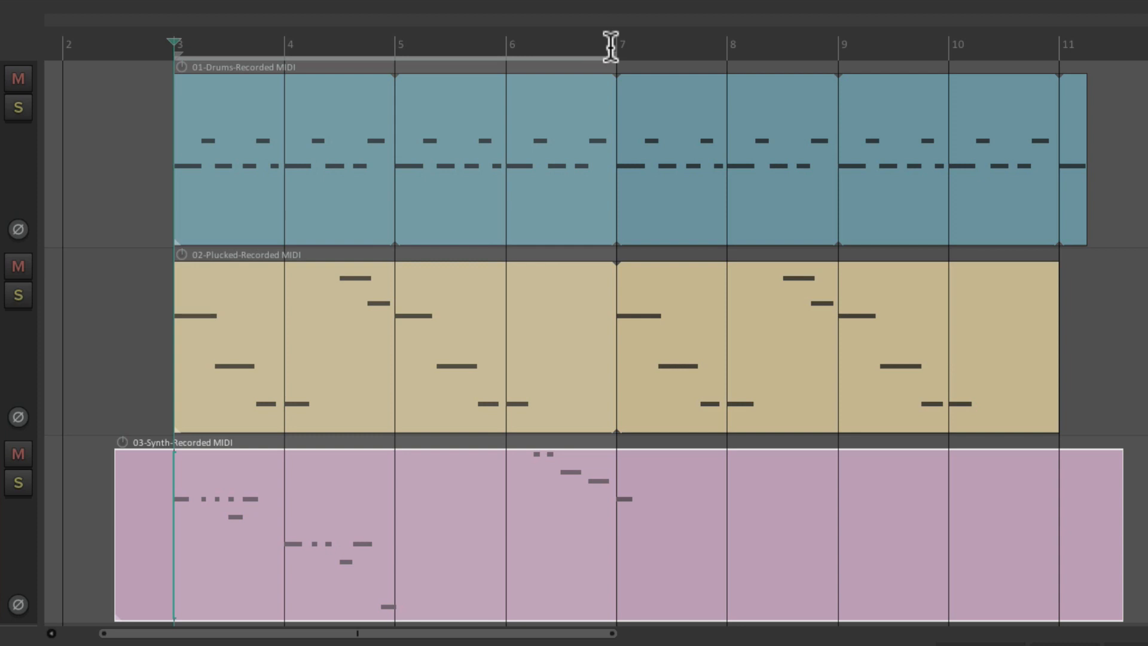
mouse_move(335, 477)
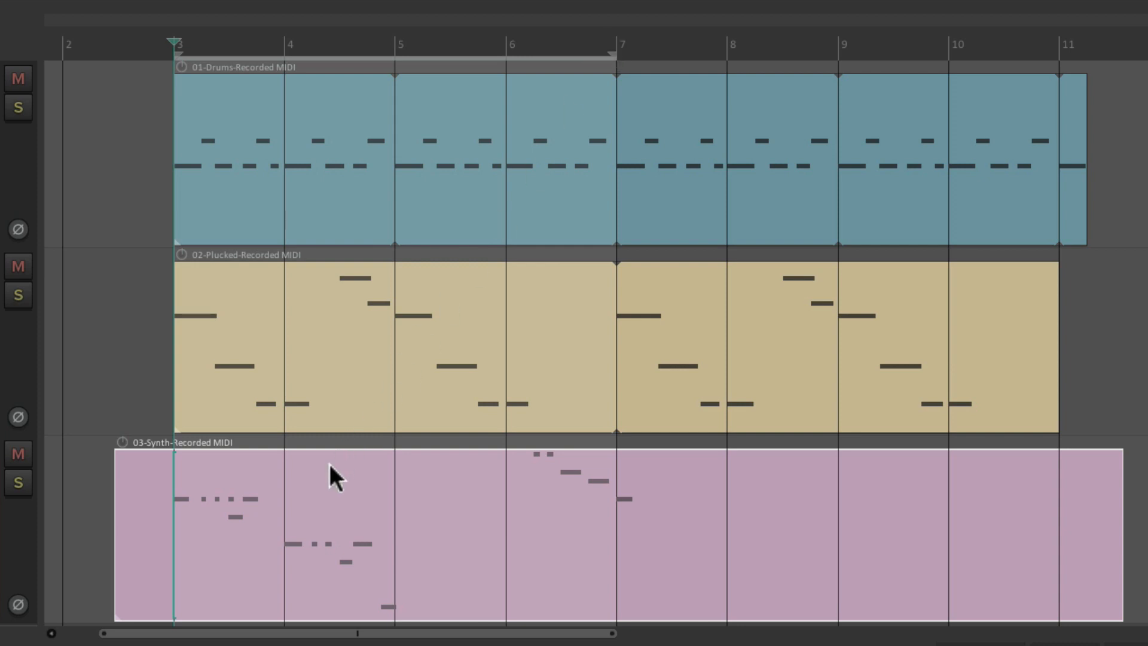
Trim the synth MIDI item to the selected bars 3–7.
right_click(333, 475)
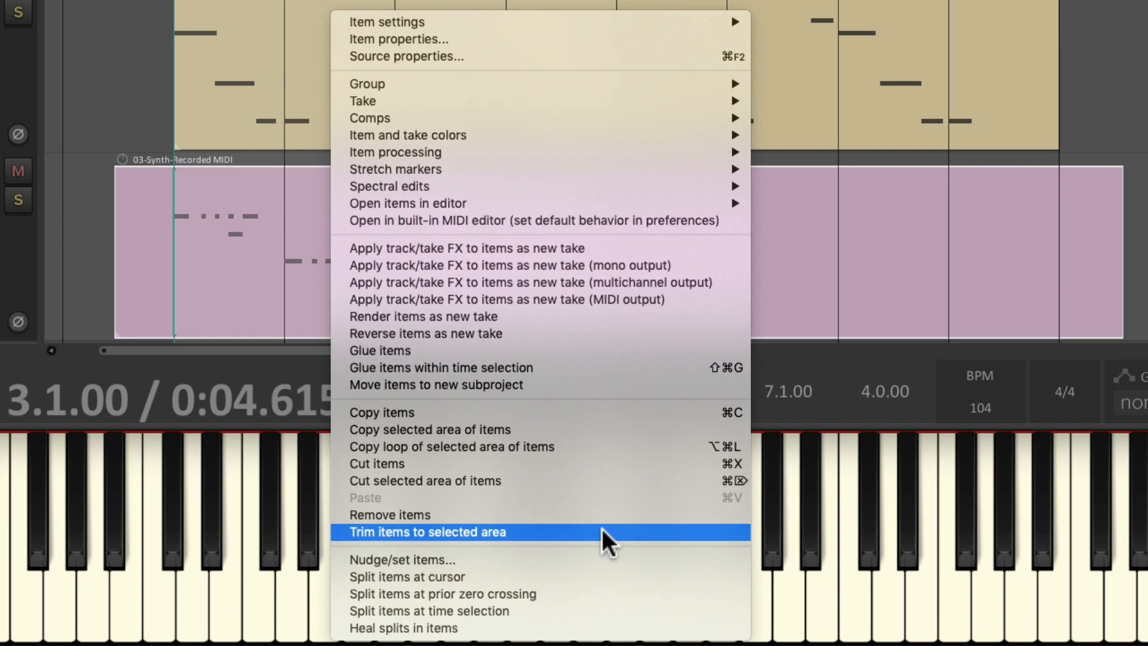
left_click(426, 531)
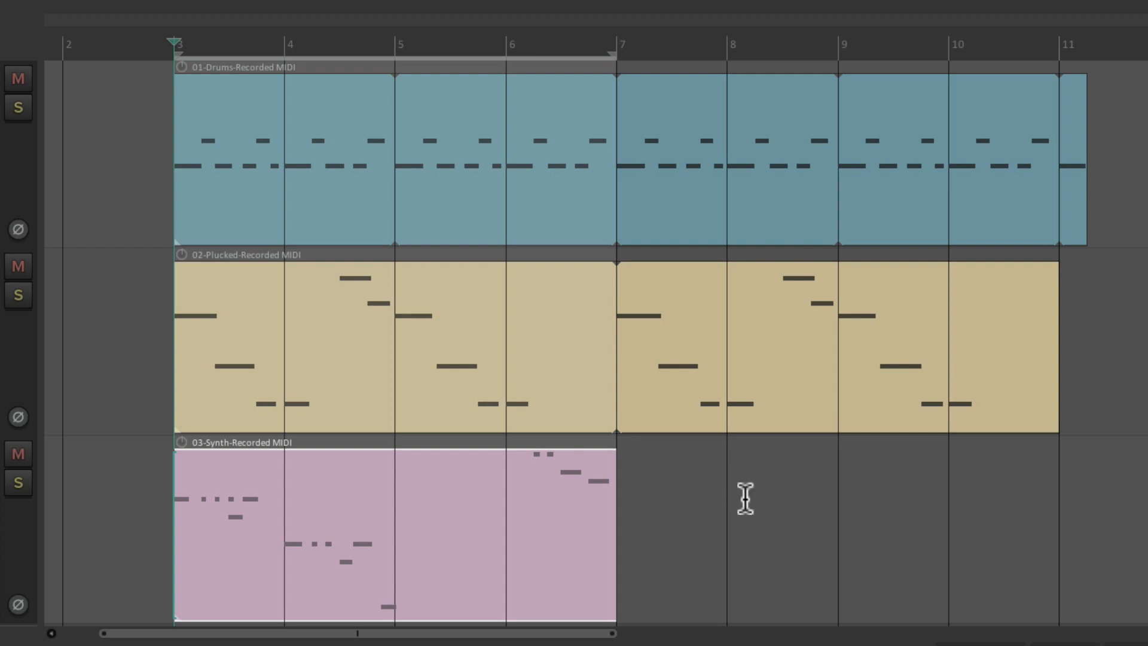
mouse_move(447, 516)
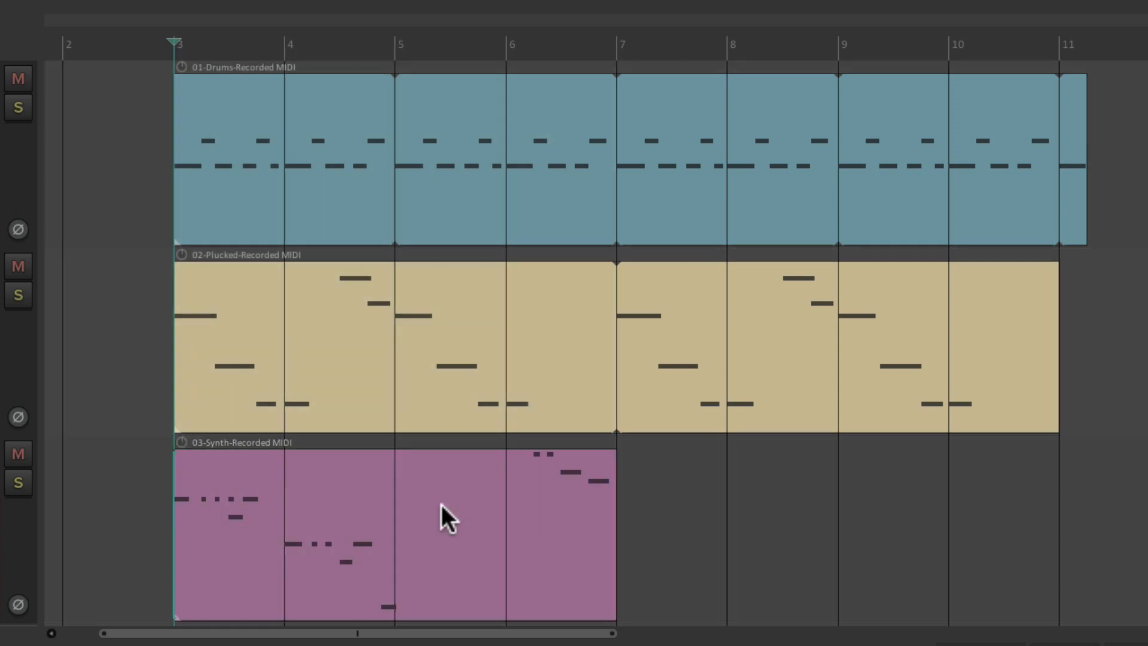
mouse_move(326, 487)
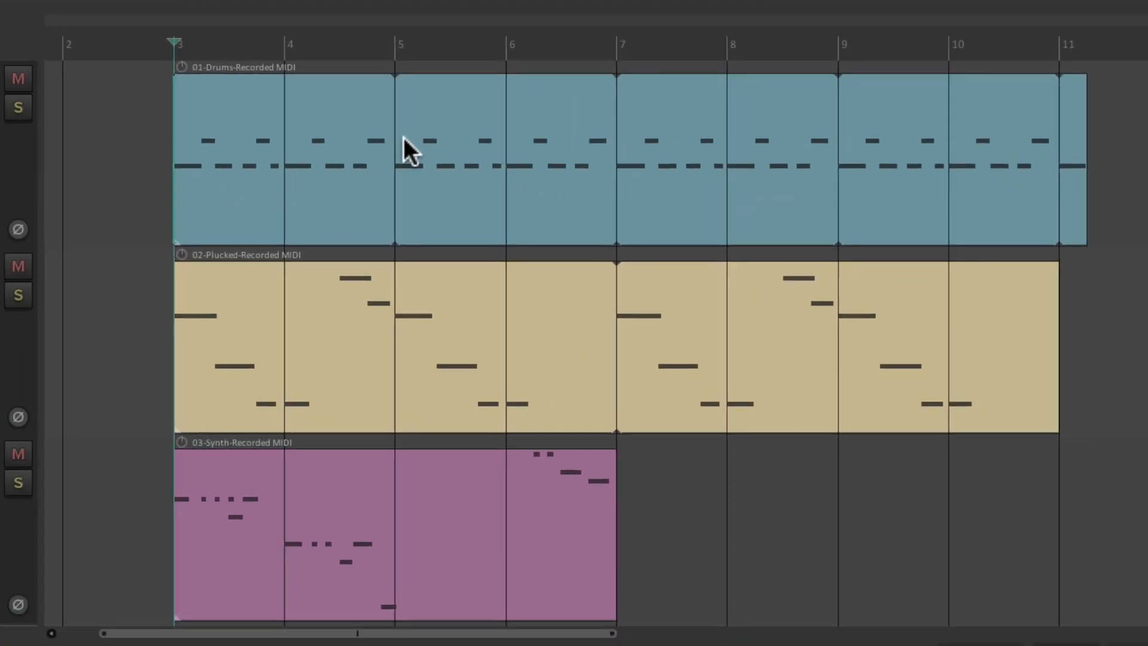
mouse_move(616, 505)
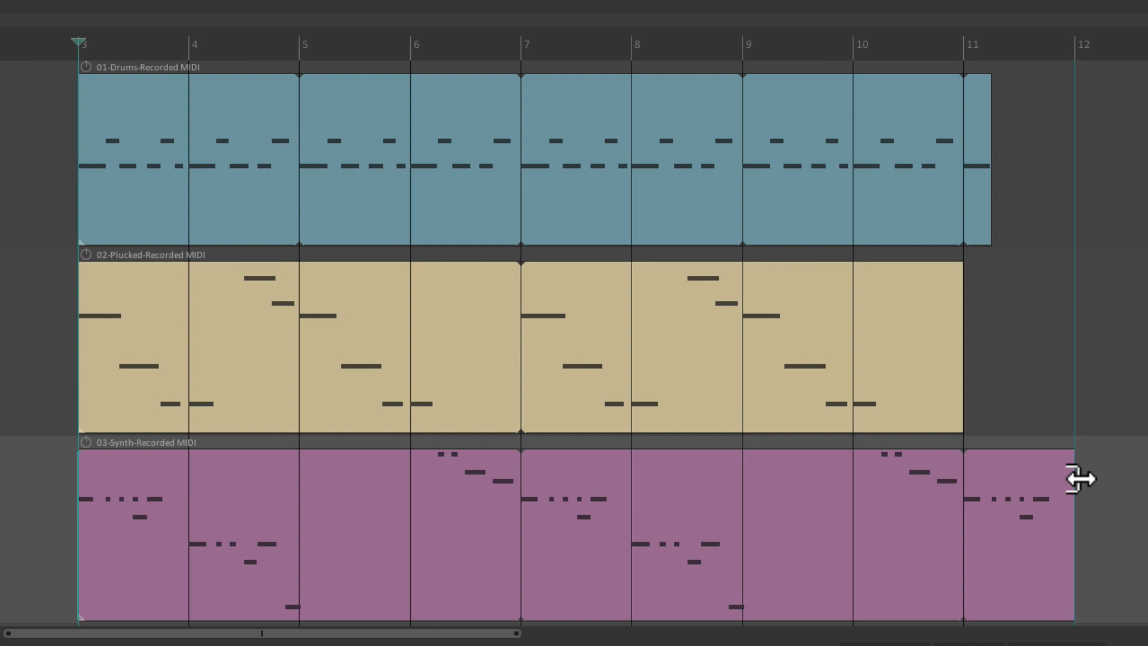
mouse_move(447, 554)
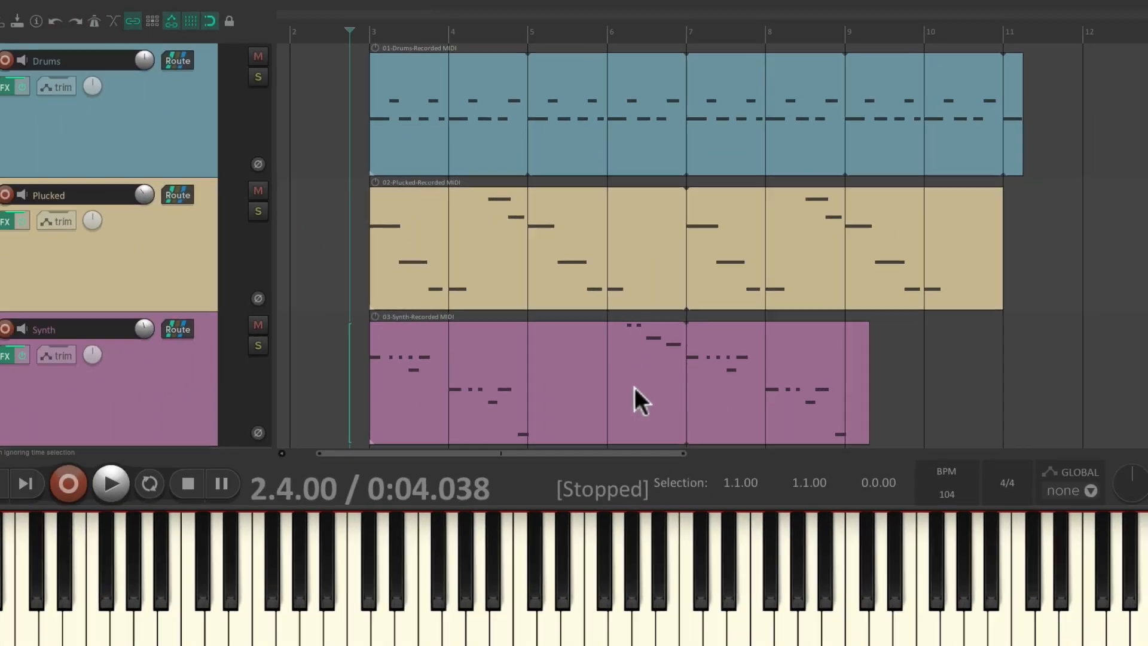
left_click(110, 483)
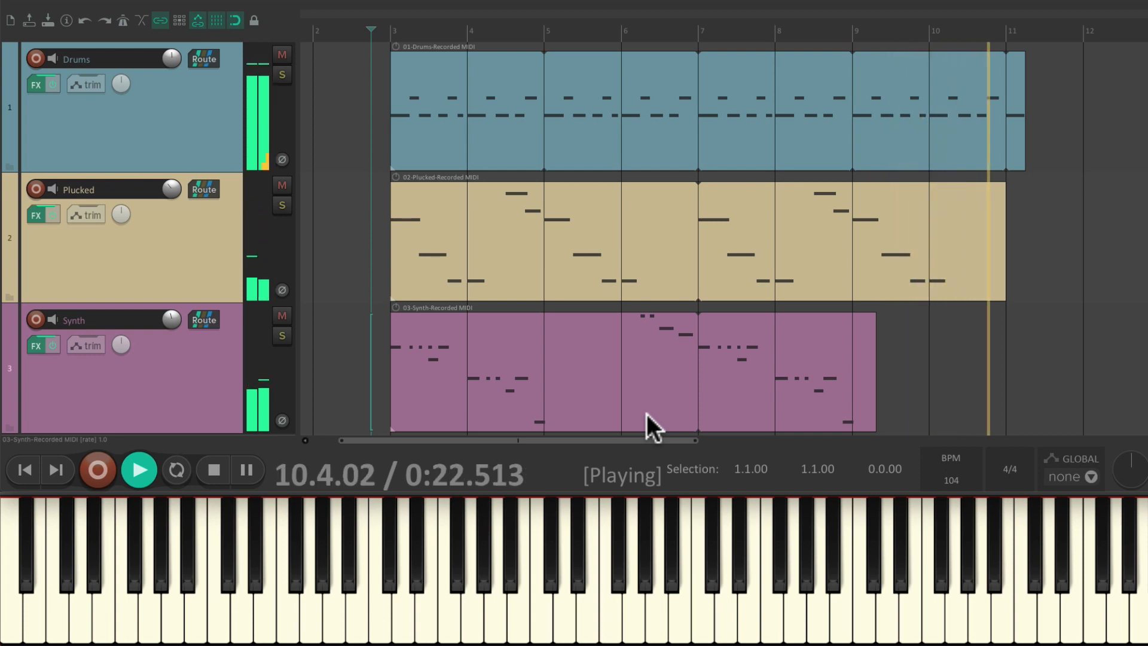
left_click(212, 469)
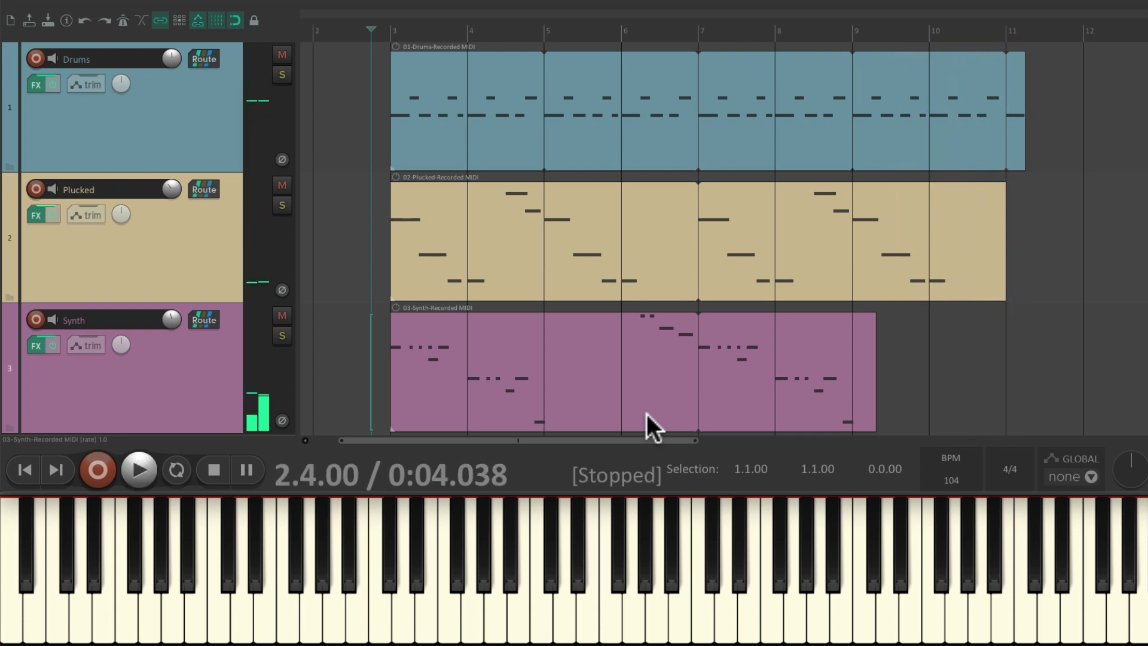